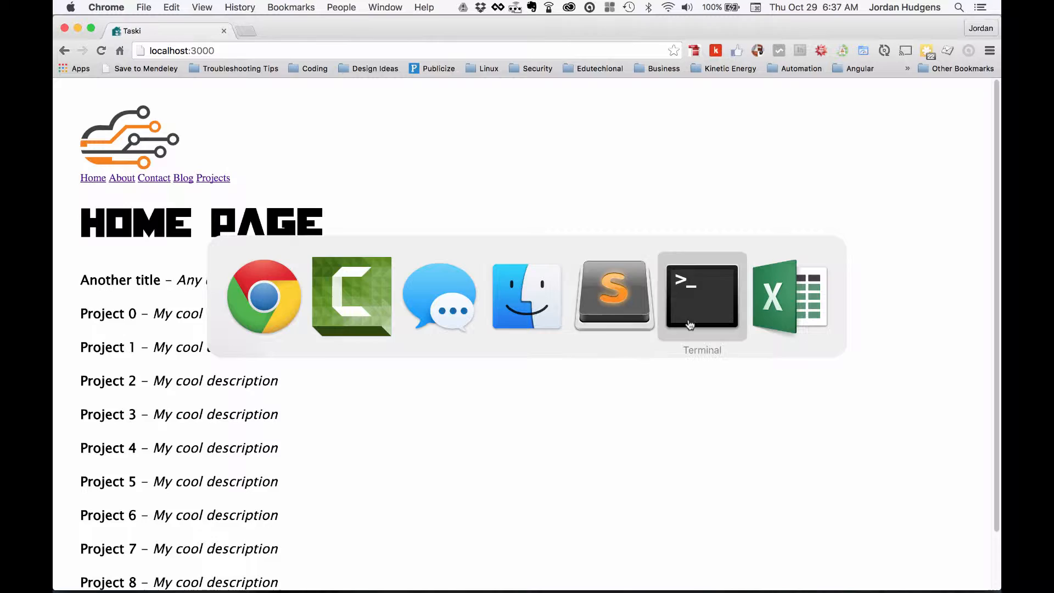
- Check the Rails server log, then view the projects listing page in the browser
{"action": "left_click", "coordinate": [703, 299]}
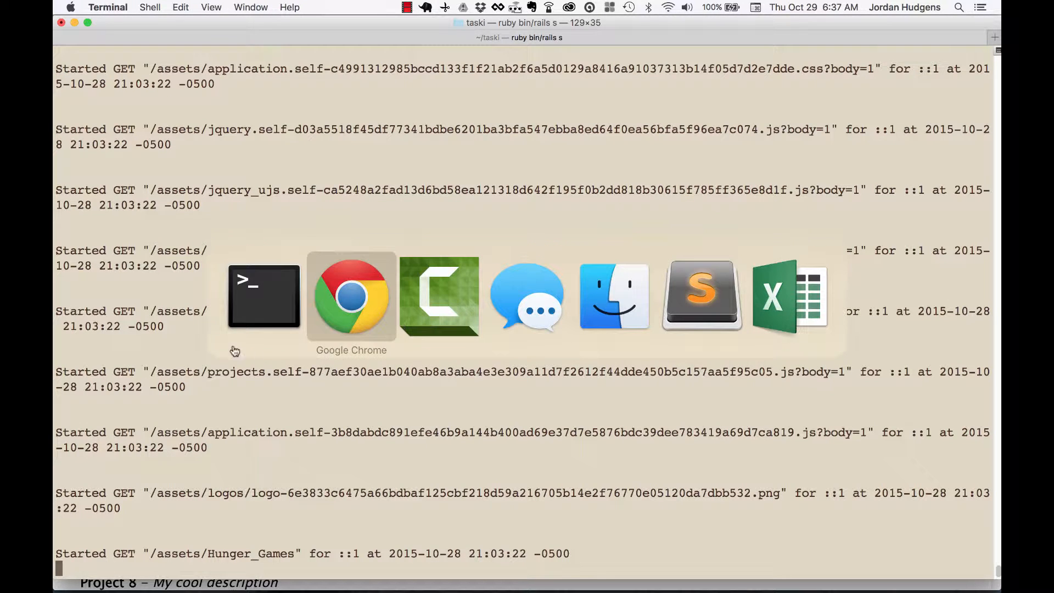
{"action": "left_click", "coordinate": [351, 296]}
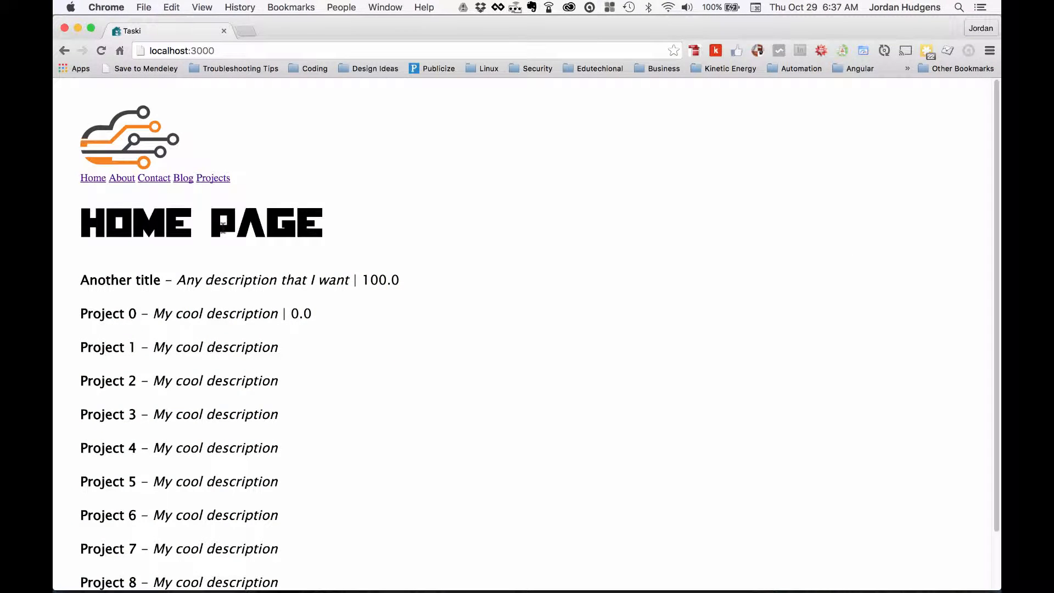
{"action": "mouse_move", "coordinate": [211, 183]}
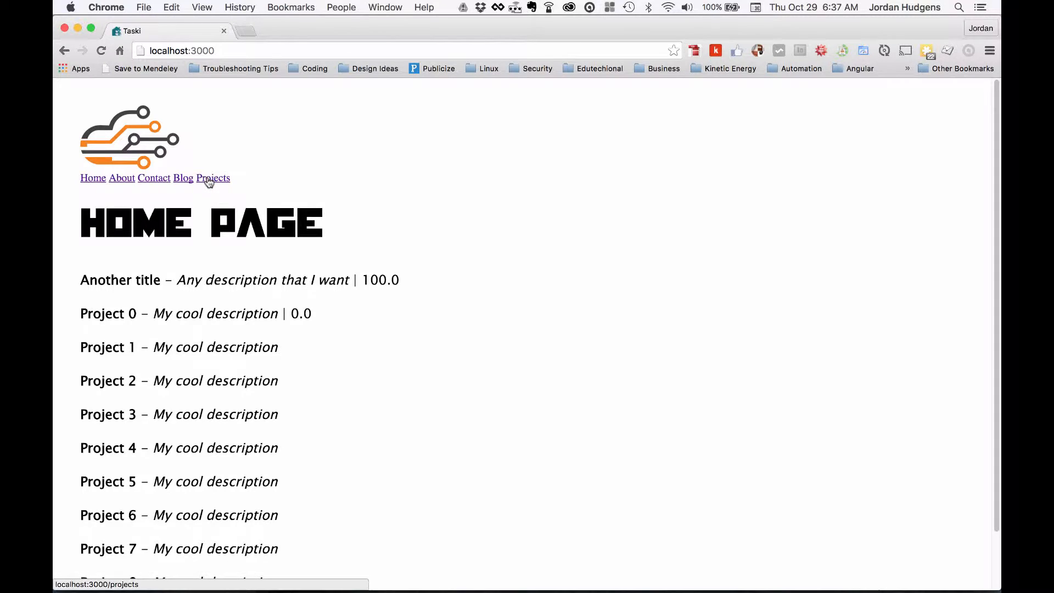
{"action": "left_click", "coordinate": [213, 178]}
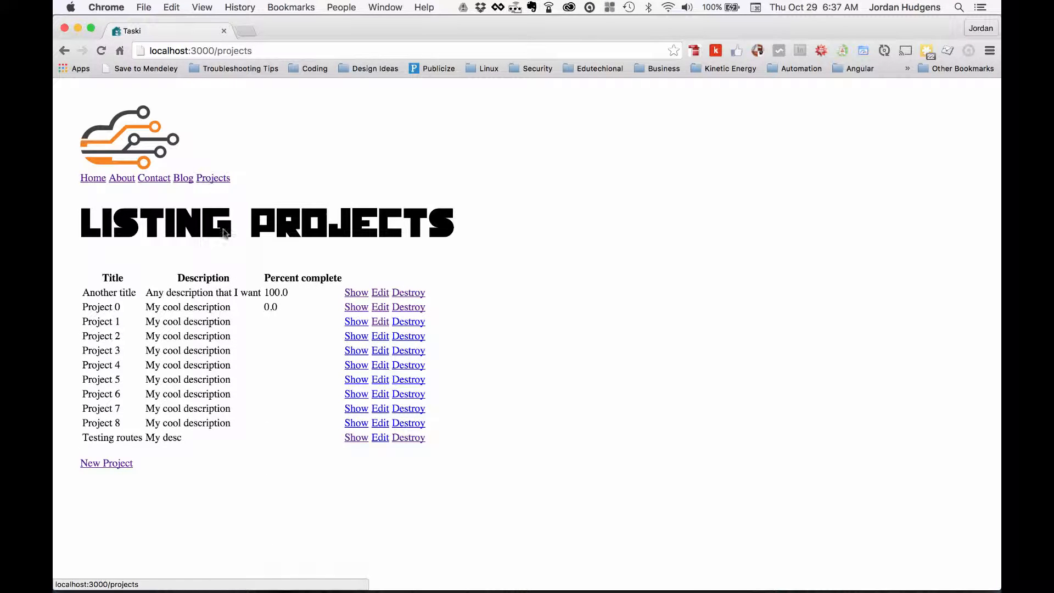
{"action": "mouse_move", "coordinate": [208, 316]}
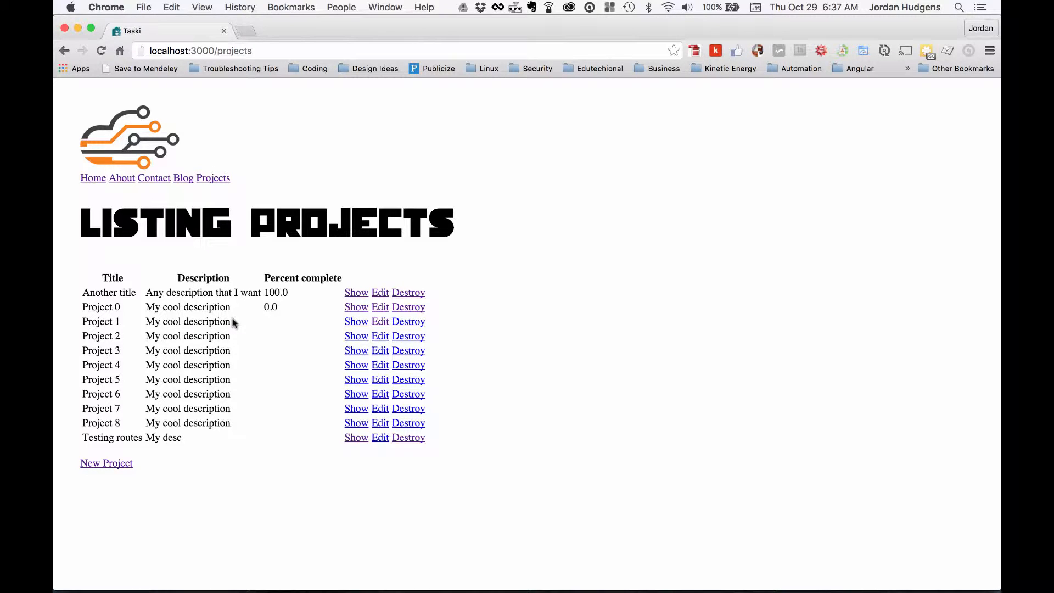
{"action": "mouse_move", "coordinate": [134, 178]}
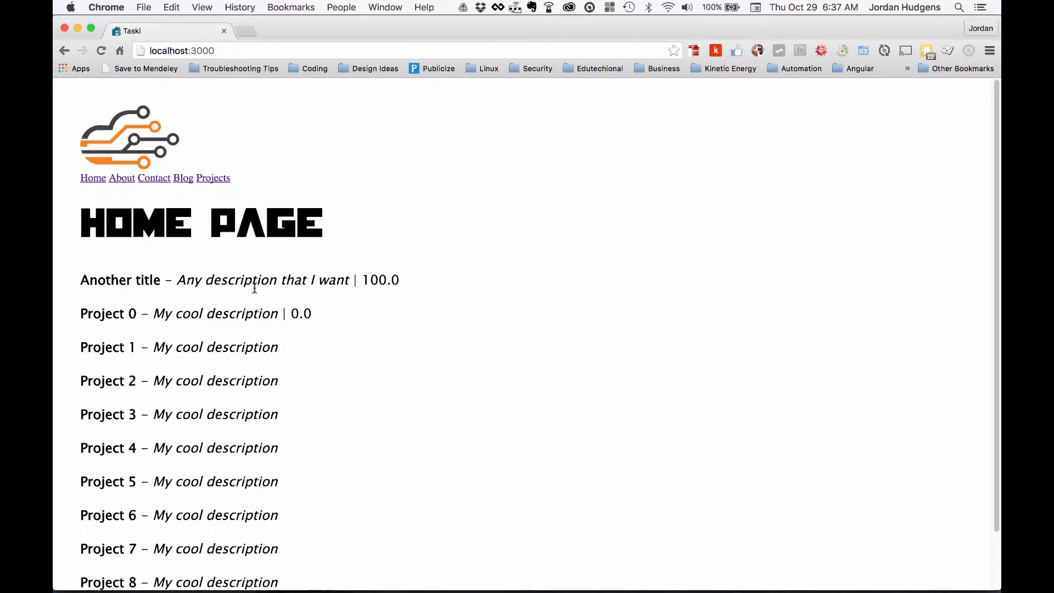
{"action": "mouse_move", "coordinate": [255, 293]}
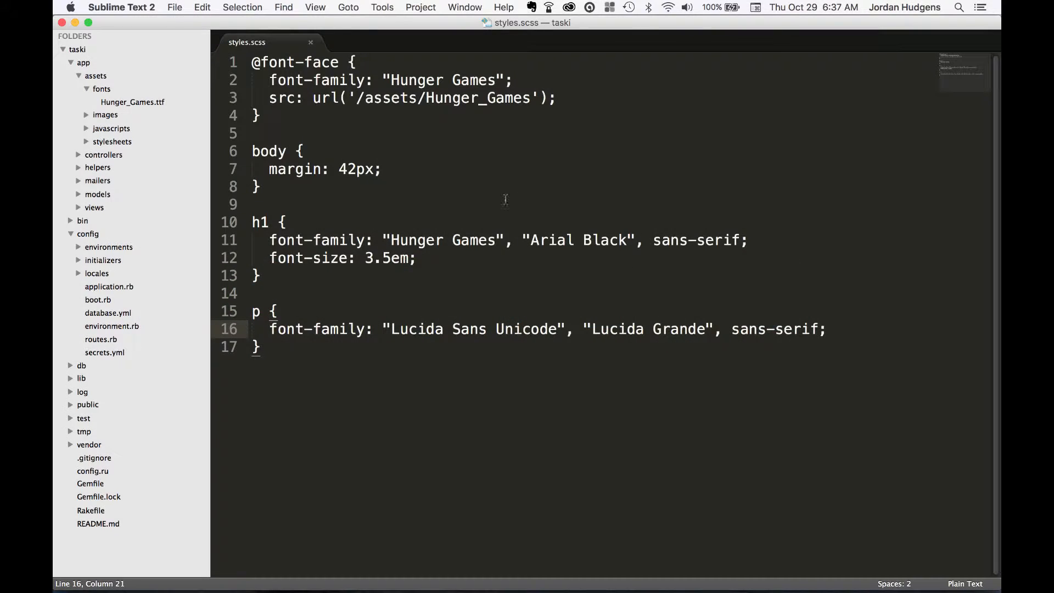
- Open projects_controller.rb via Goto Anything and scroll through its actions to set_project
{"action": "key", "text": "cmd+p"}
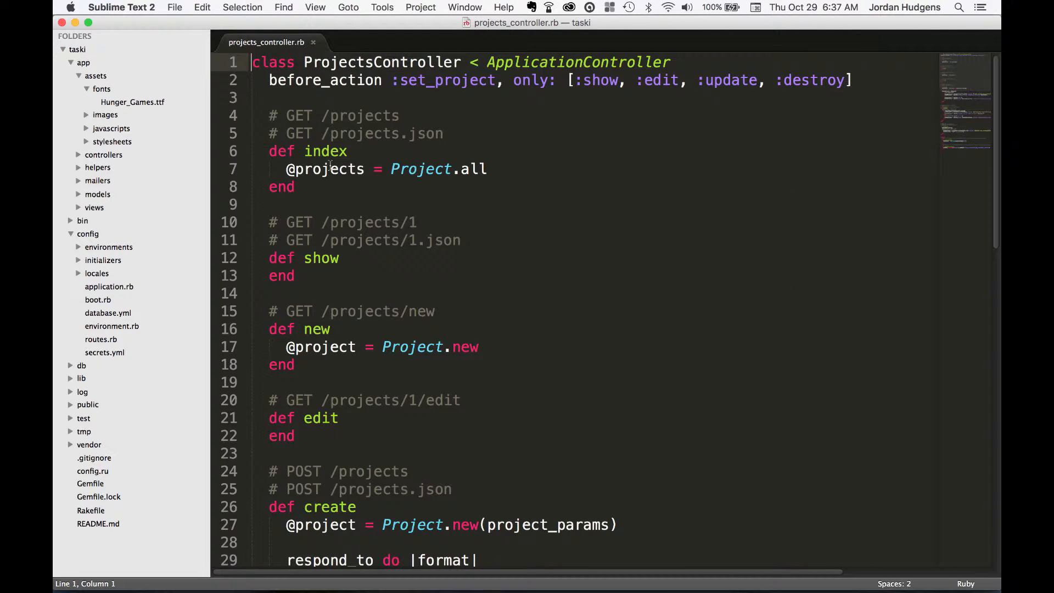
{"action": "scroll", "scroll_direction": "down", "scroll_amount": 3}
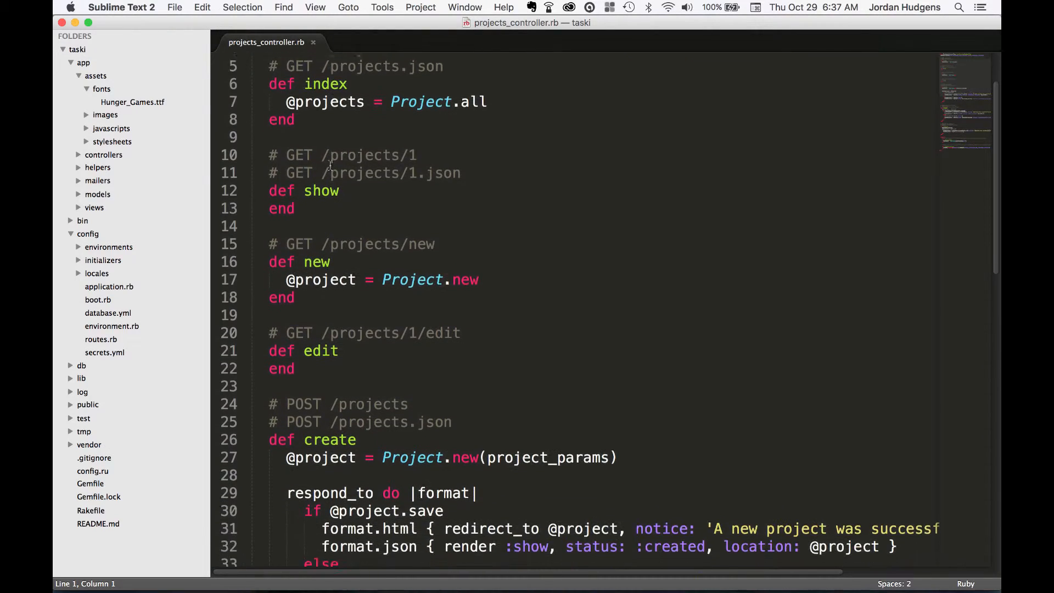
{"action": "scroll", "scroll_direction": "down", "scroll_amount": 3}
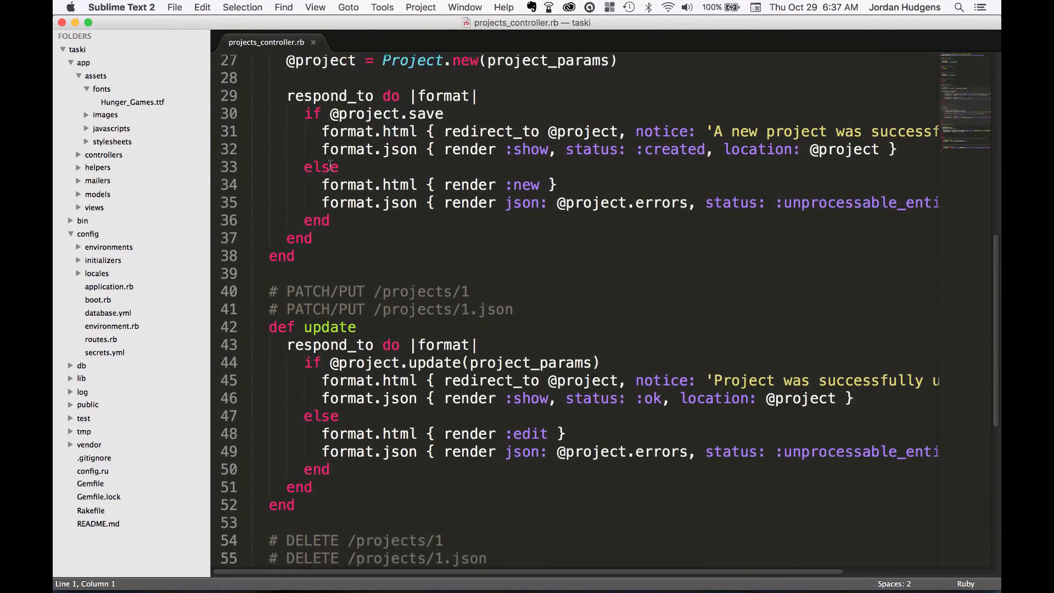
{"action": "scroll", "scroll_direction": "down", "scroll_amount": 3}
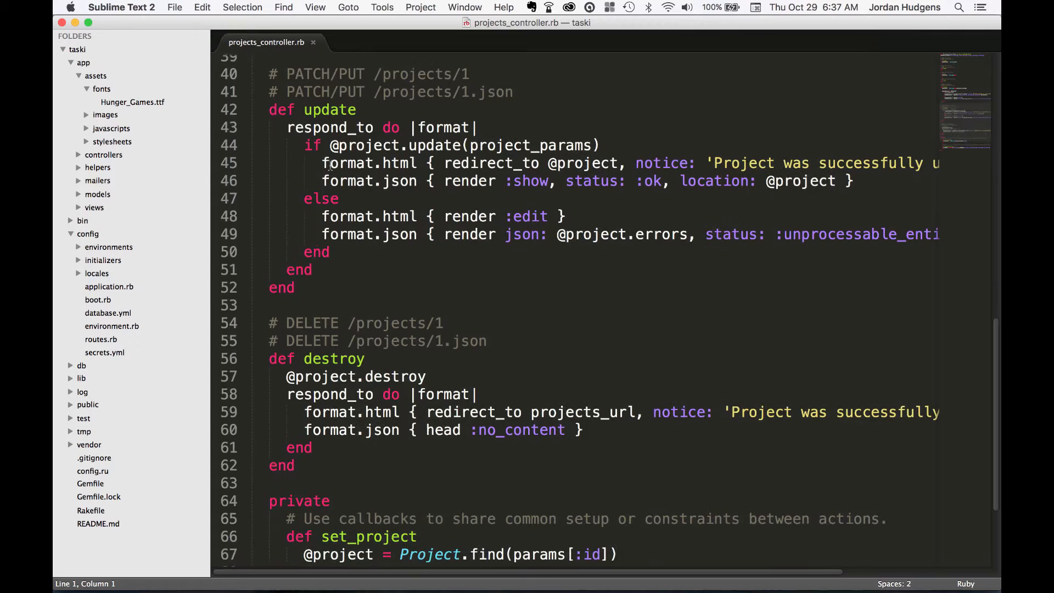
{"action": "scroll", "scroll_direction": "down", "scroll_amount": 3}
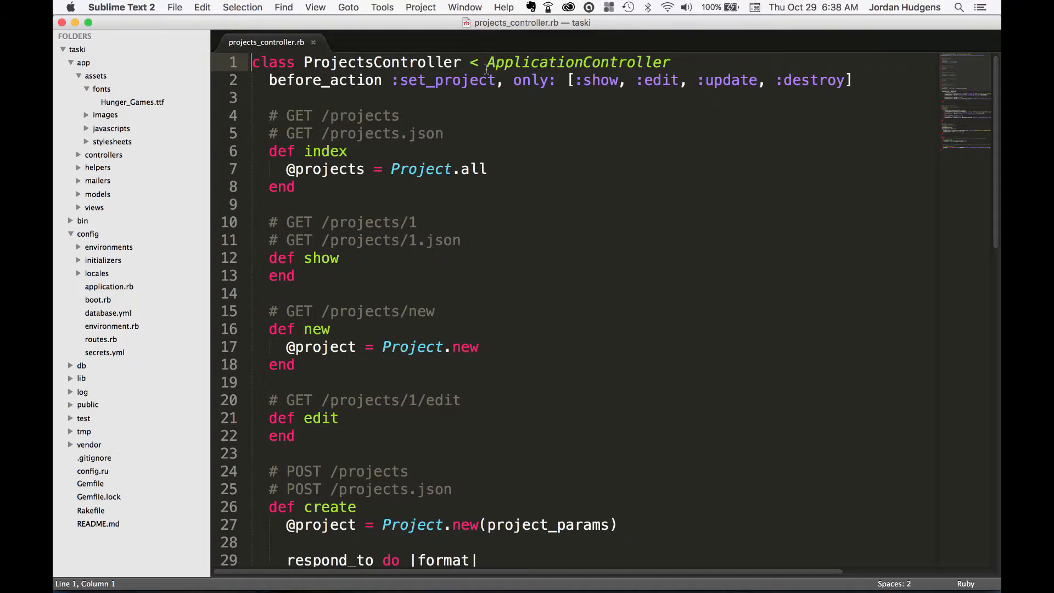
{"action": "double_click", "coordinate": [379, 61]}
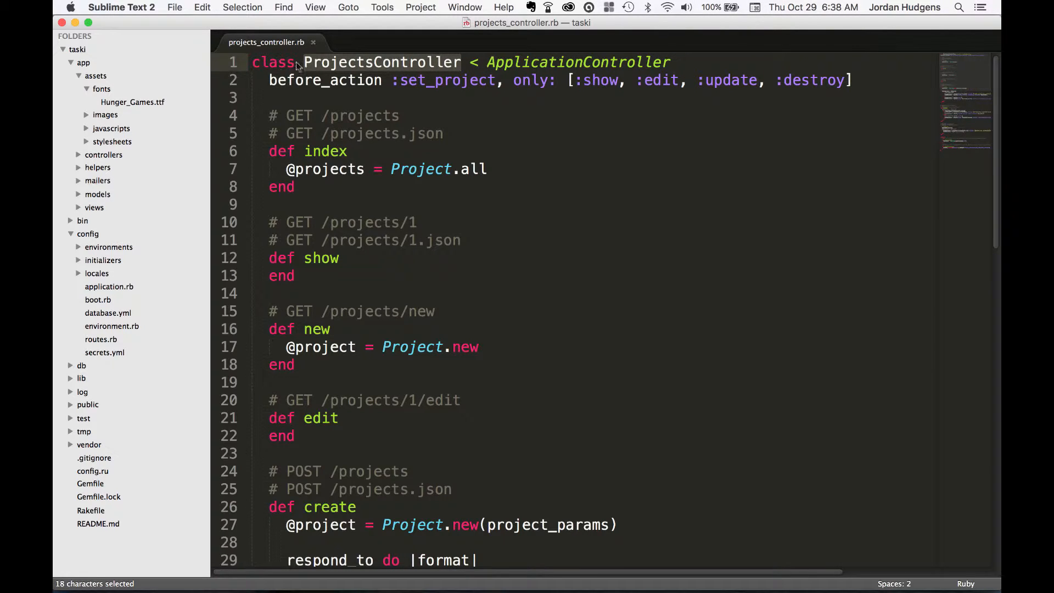
{"action": "left_click", "coordinate": [398, 61]}
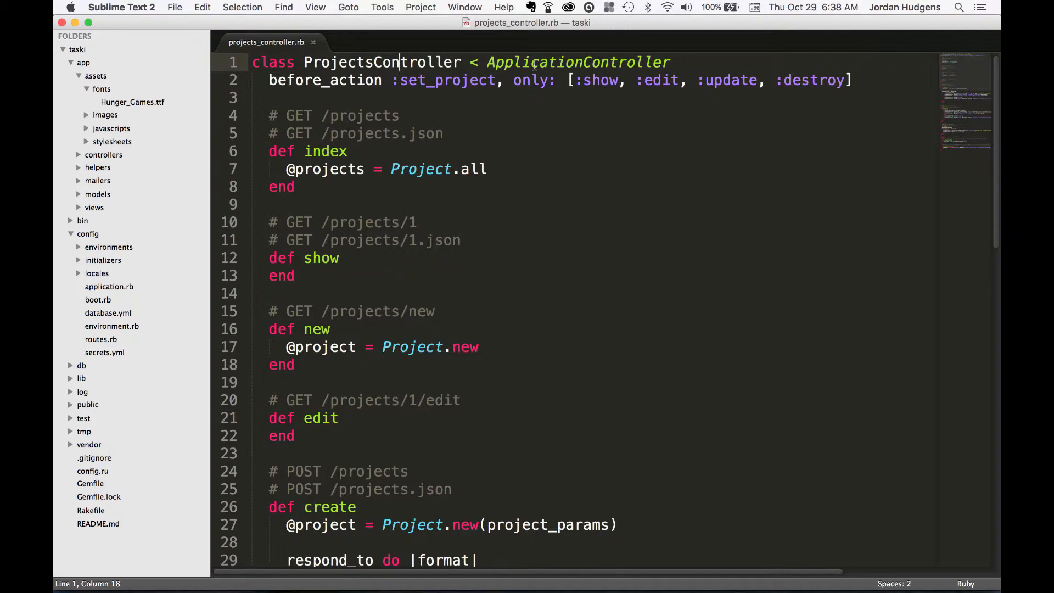
{"action": "double_click", "coordinate": [576, 61]}
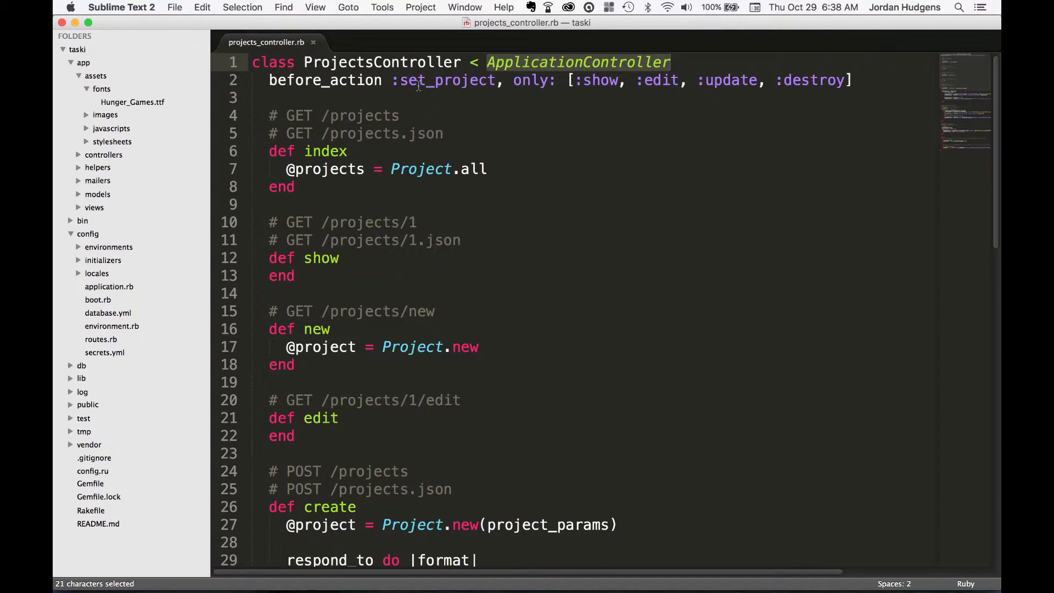
{"action": "double_click", "coordinate": [383, 61]}
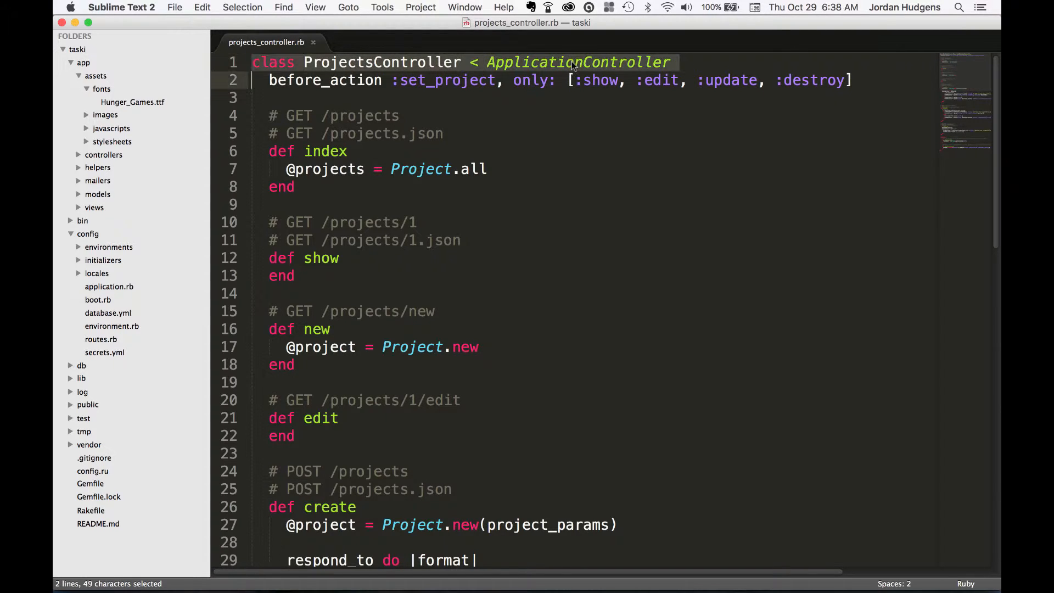
{"action": "left_click", "coordinate": [545, 80]}
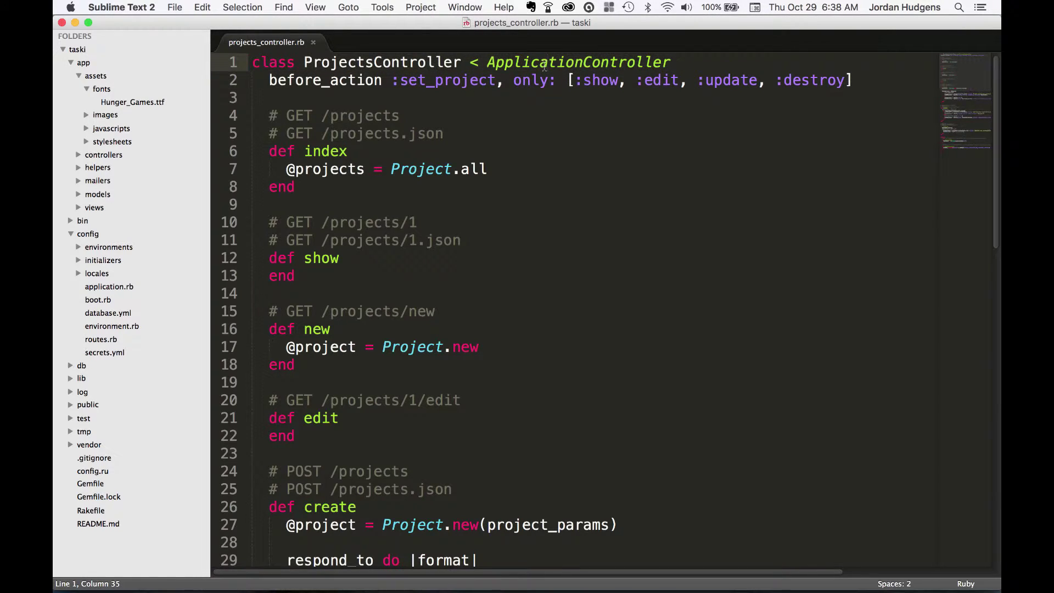
- Open application_controller.rb in a second tab by searching 'application'
{"action": "key", "text": "cmd+p"}
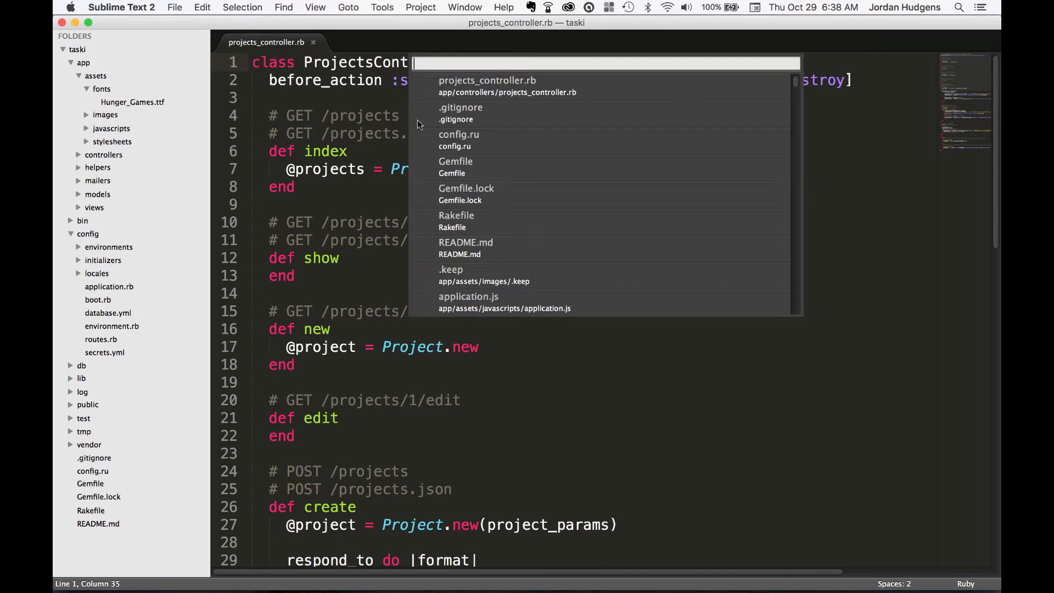
{"action": "type", "text": "application_"}
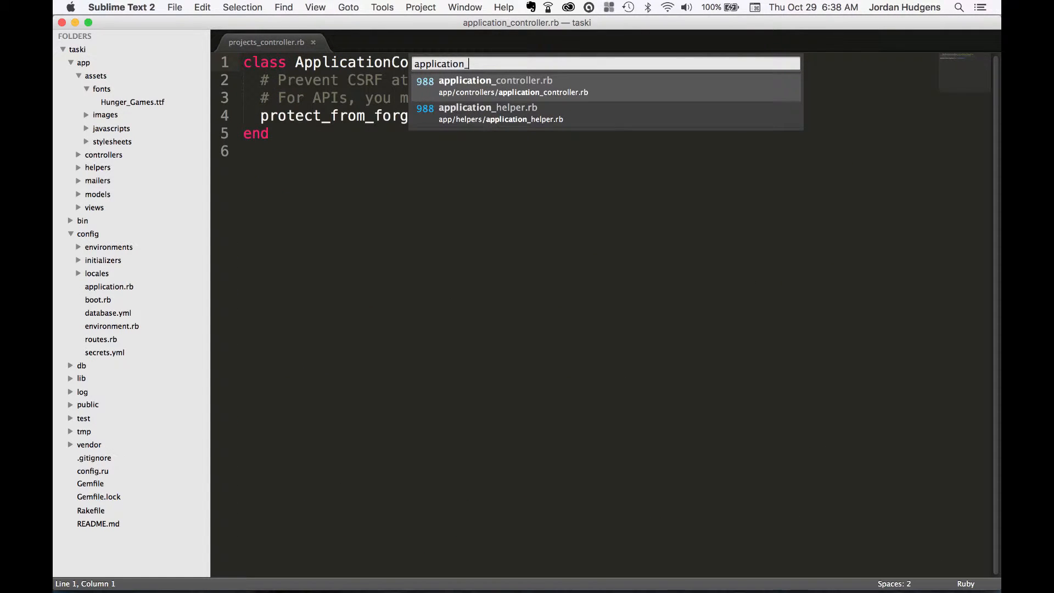
{"action": "left_click", "coordinate": [495, 86]}
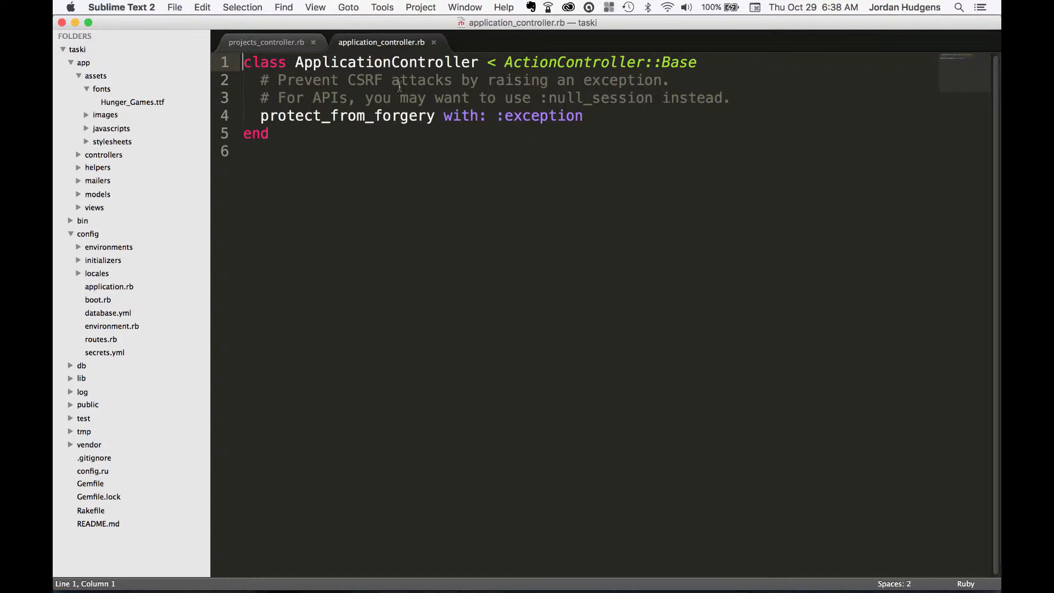
{"action": "mouse_move", "coordinate": [380, 103]}
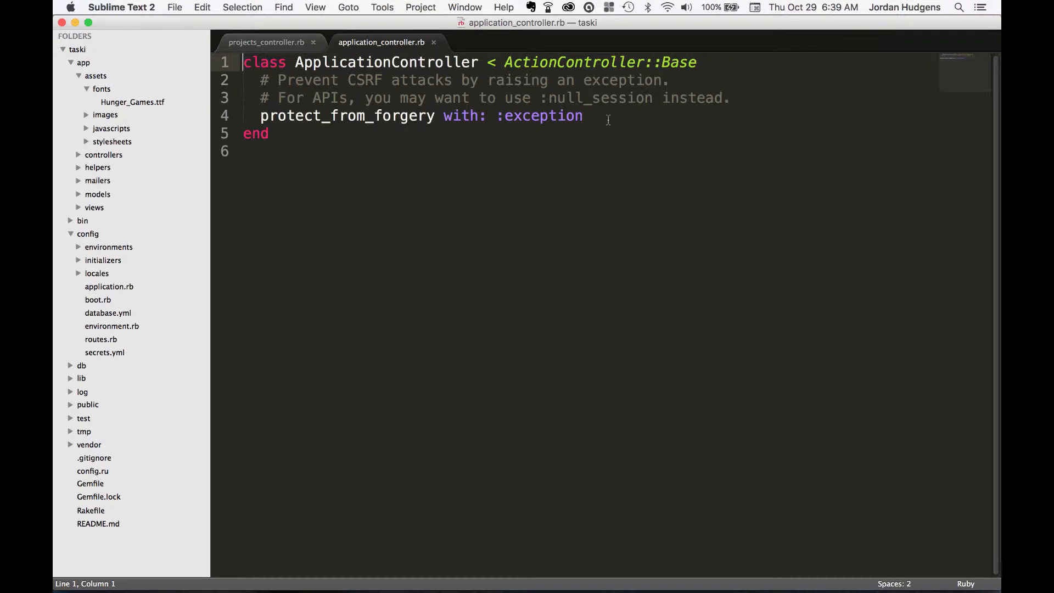
- Write def foo with p "Hey from the application controller" inside ApplicationController
{"action": "key", "text": "enter"}
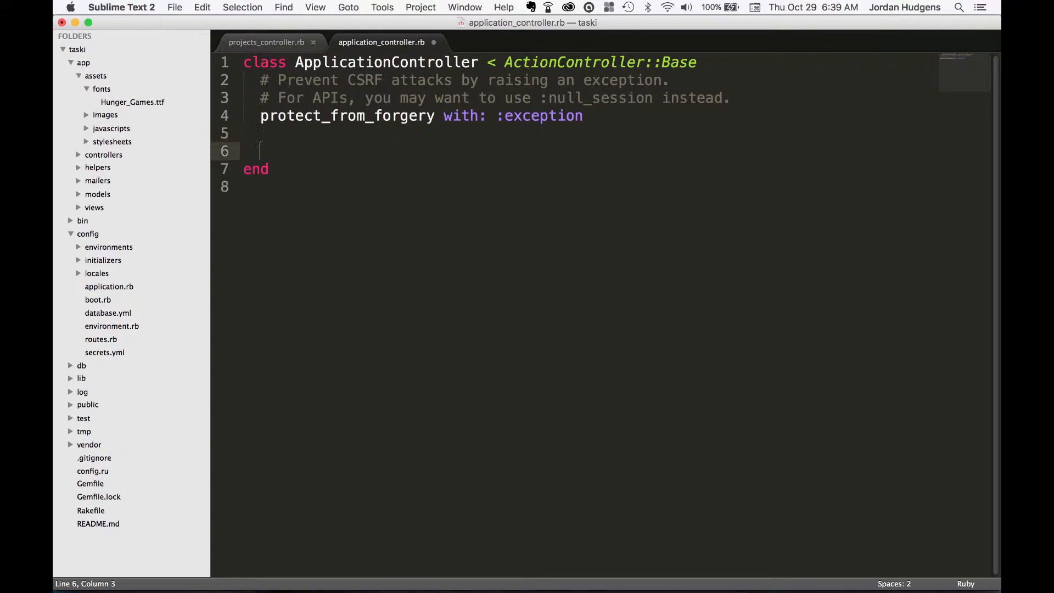
{"action": "type", "text": "def foo"}
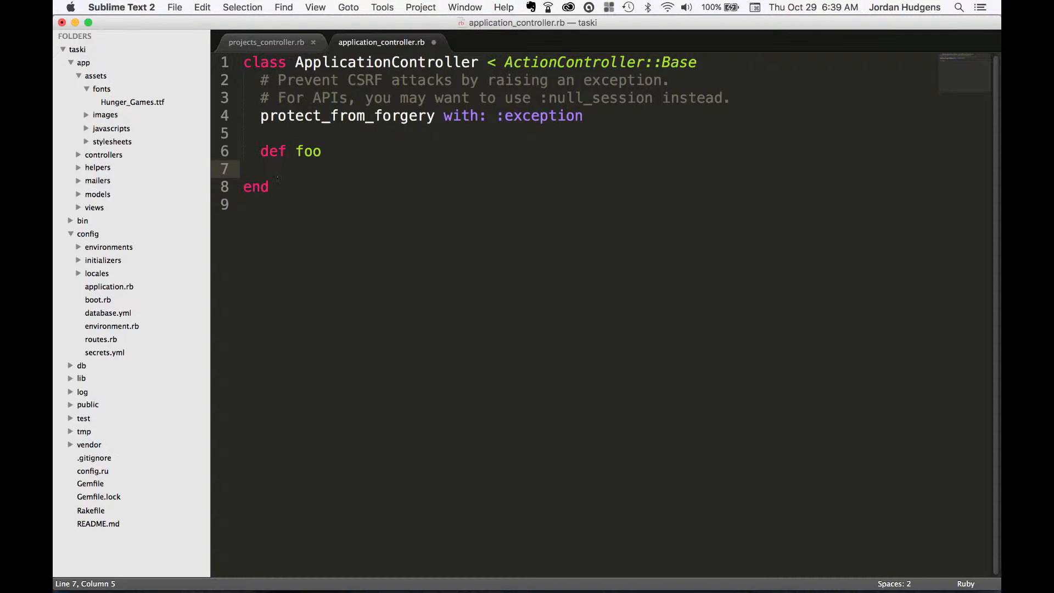
{"action": "type", "text": "p \""}
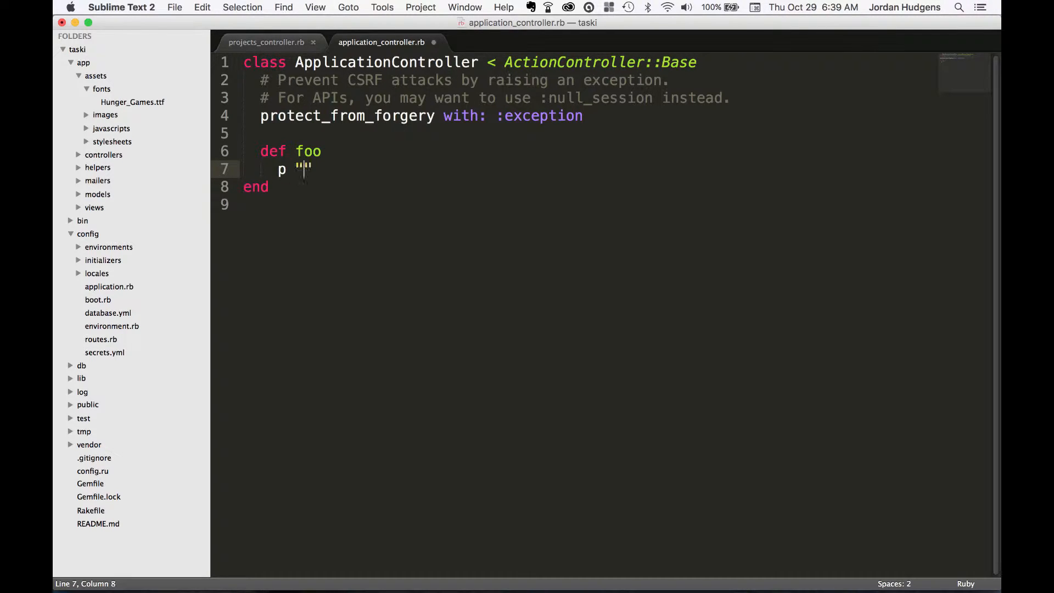
{"action": "type", "text": "Hey from the"}
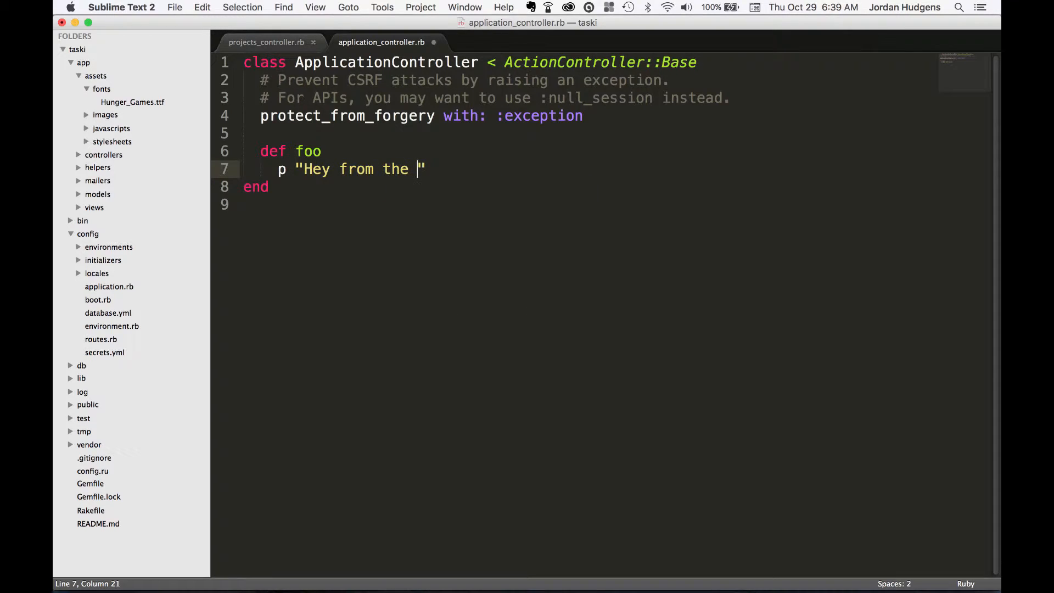
{"action": "type", "text": "application"}
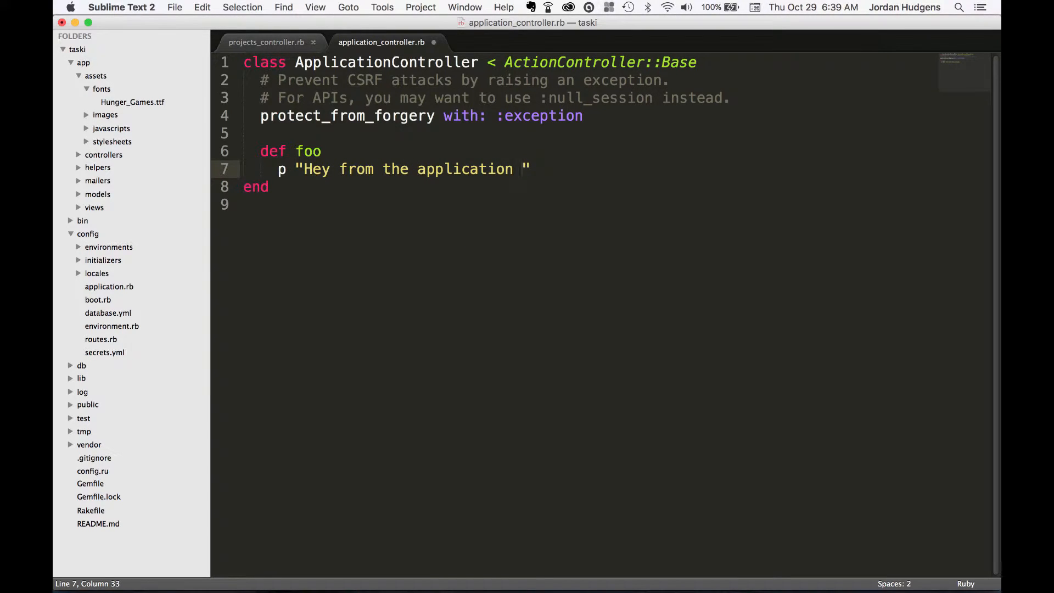
{"action": "type", "text": "controller"}
{"action": "type", "text": "end"}
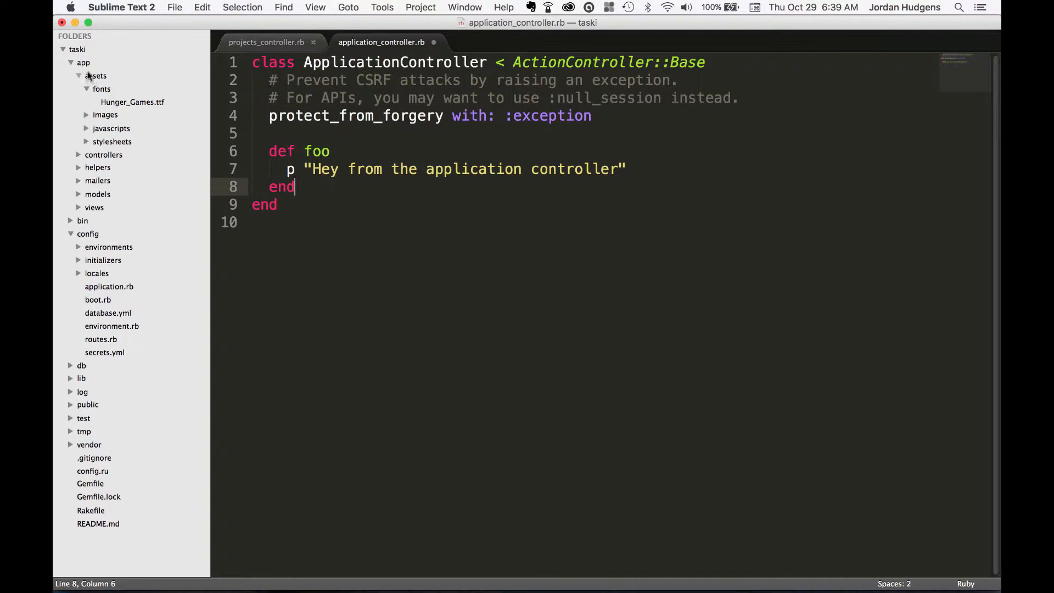
- Collapse assets, expand controllers, save and close the application controller, reopen projects_controller.rb
{"action": "left_click", "coordinate": [88, 75]}
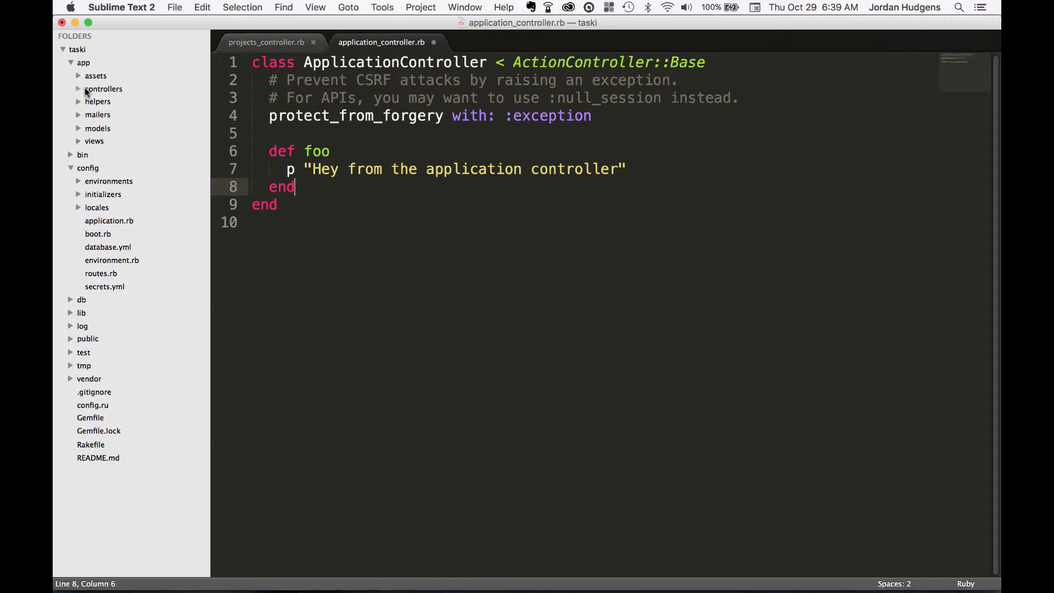
{"action": "left_click", "coordinate": [129, 128]}
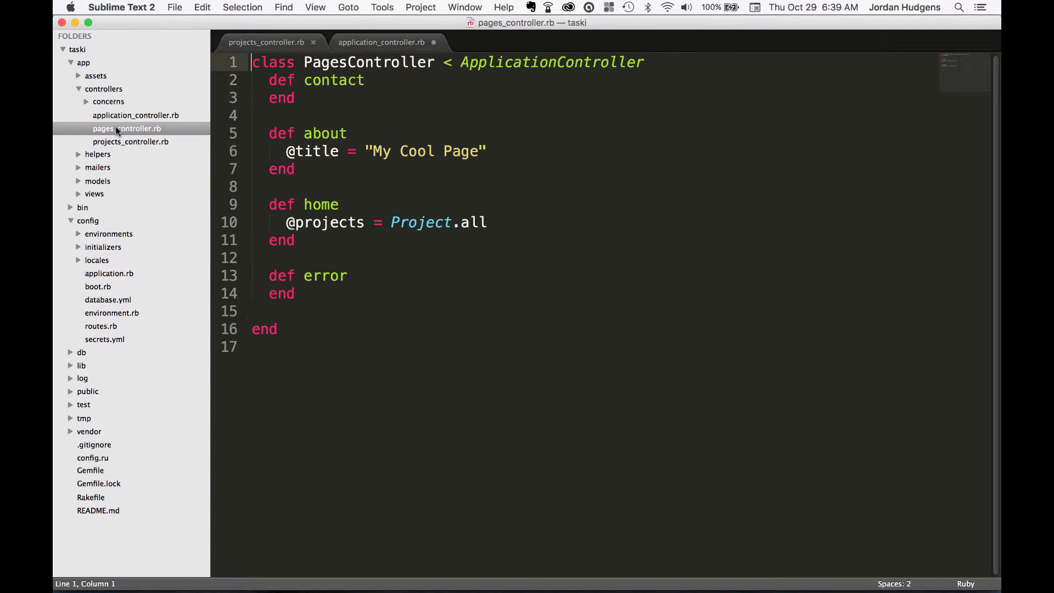
{"action": "left_click", "coordinate": [266, 42]}
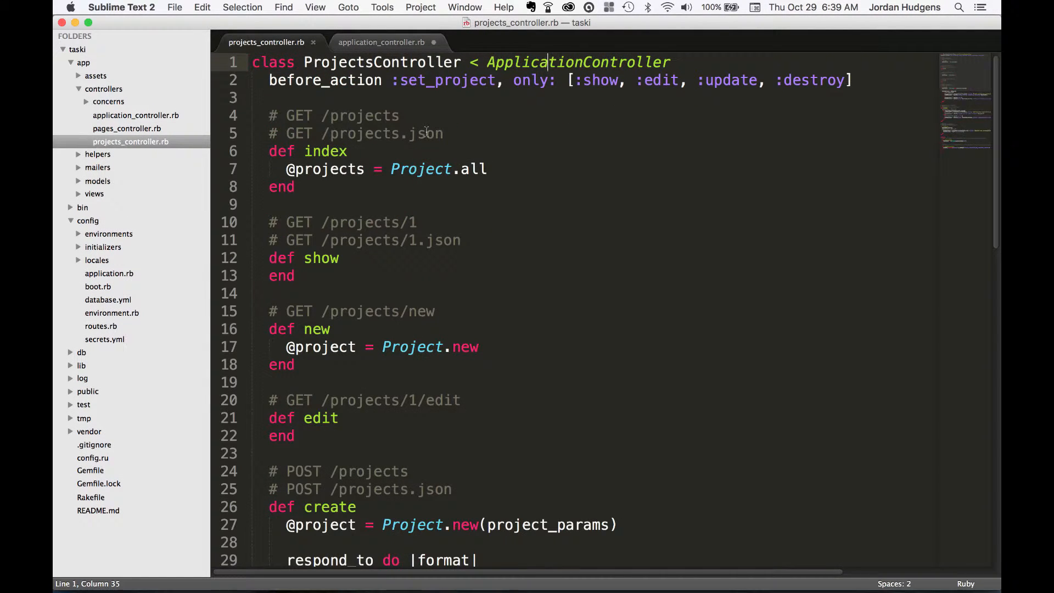
{"action": "left_click", "coordinate": [380, 41]}
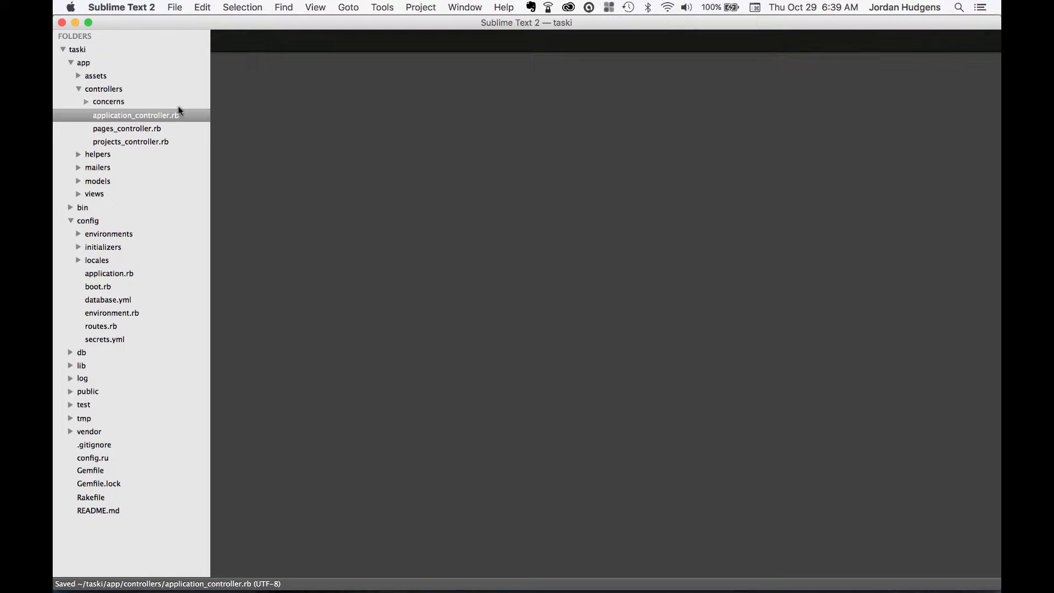
{"action": "double_click", "coordinate": [130, 141]}
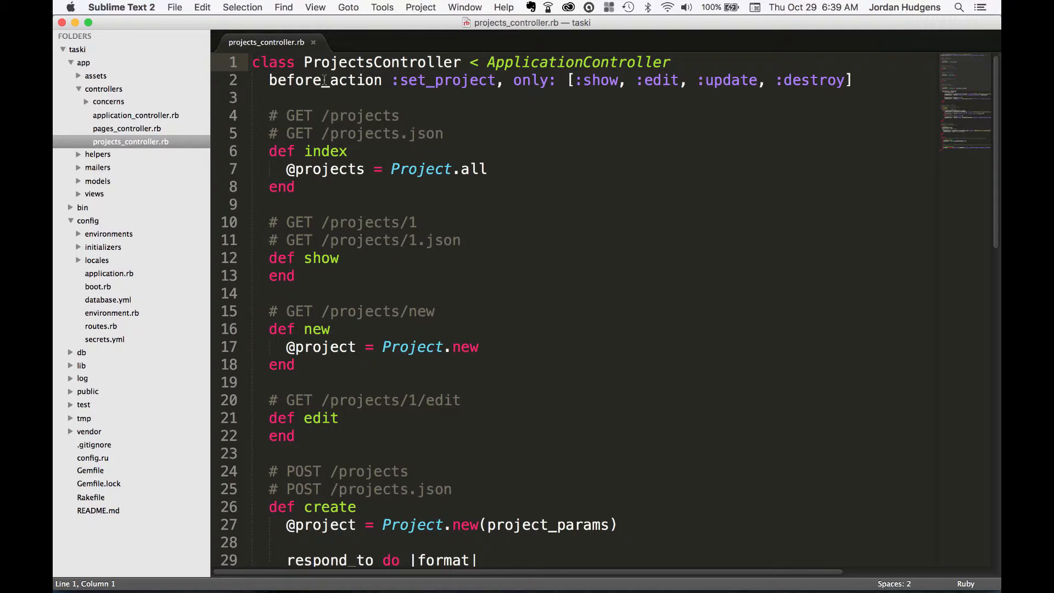
{"action": "double_click", "coordinate": [325, 80]}
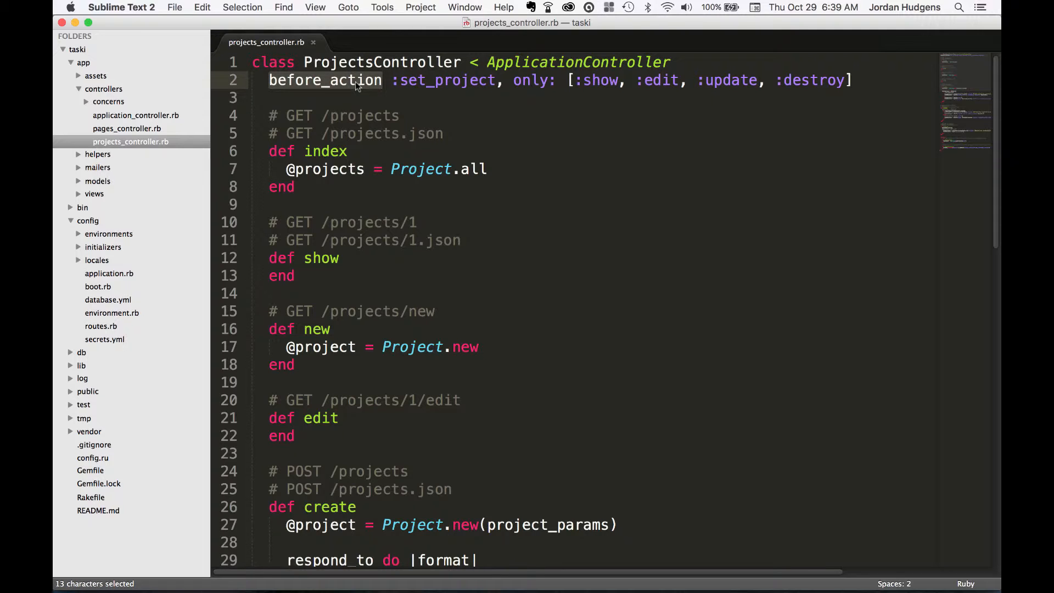
{"action": "left_click", "coordinate": [358, 80]}
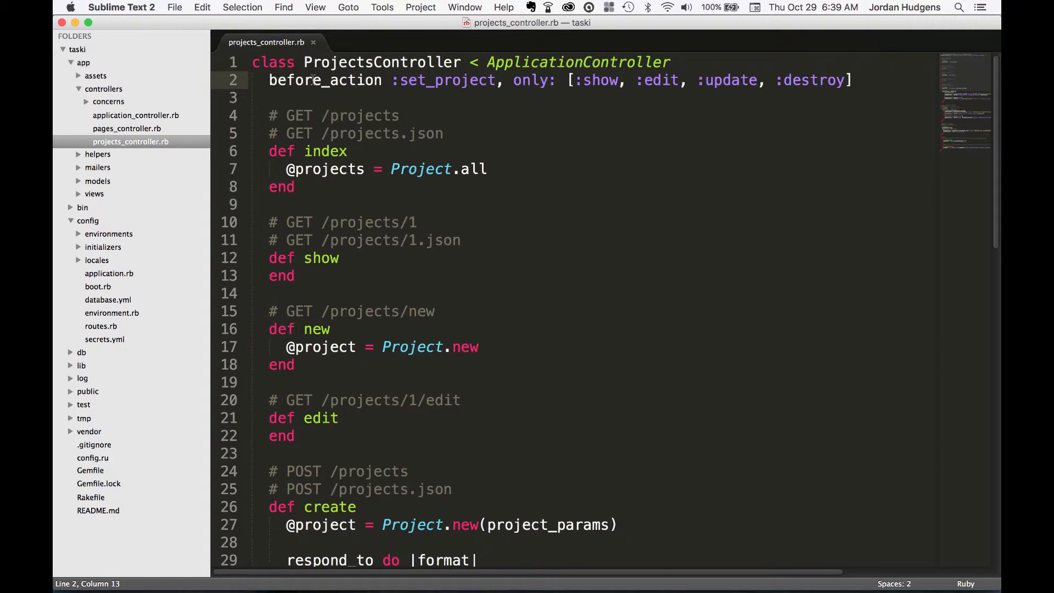
{"action": "scroll", "scroll_direction": "down", "scroll_amount": 3}
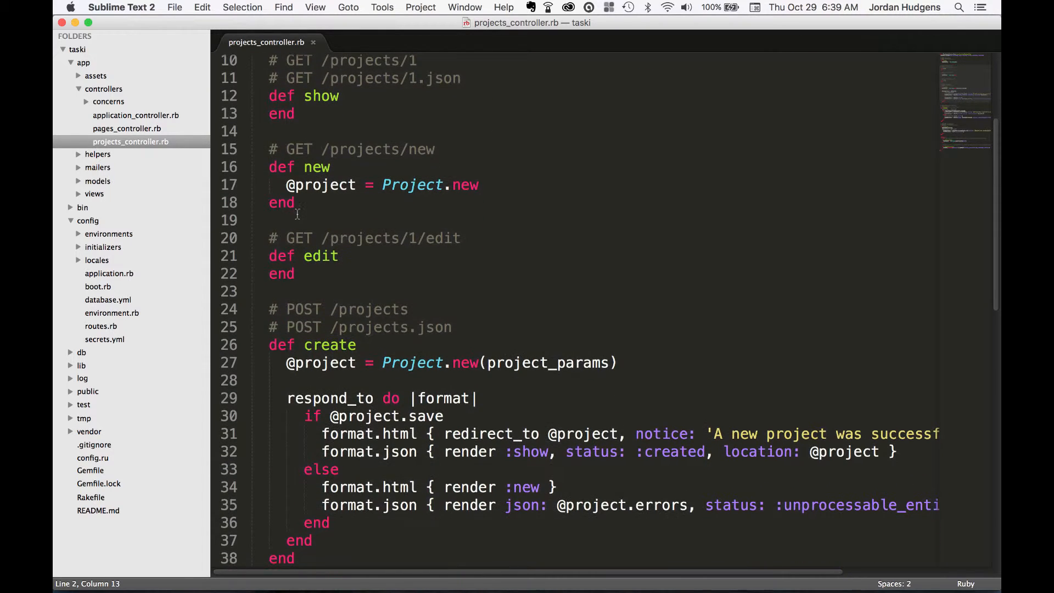
{"action": "scroll", "scroll_direction": "down", "scroll_amount": 3}
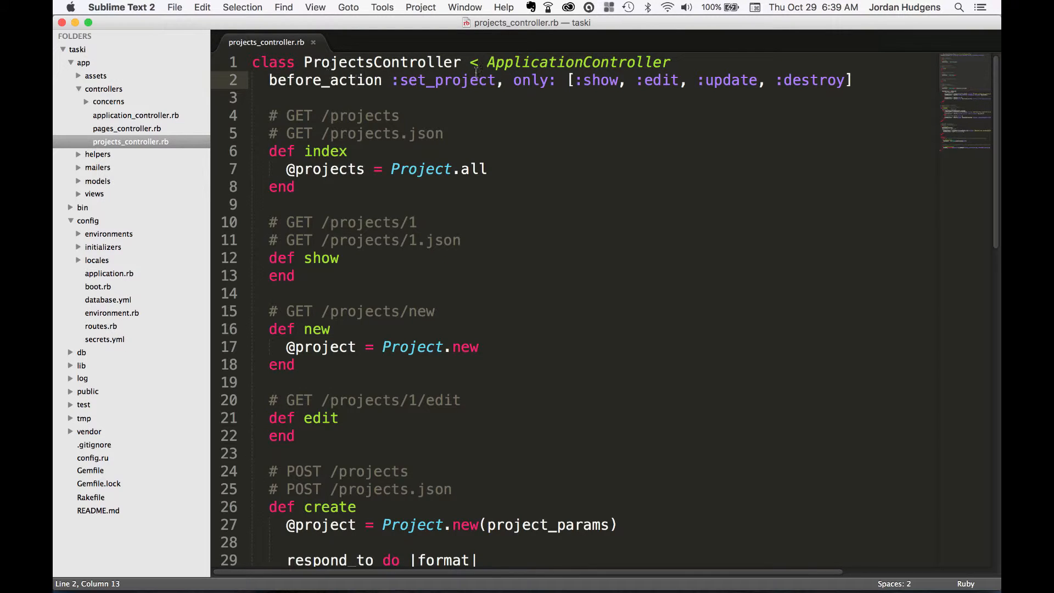
{"action": "double_click", "coordinate": [446, 80]}
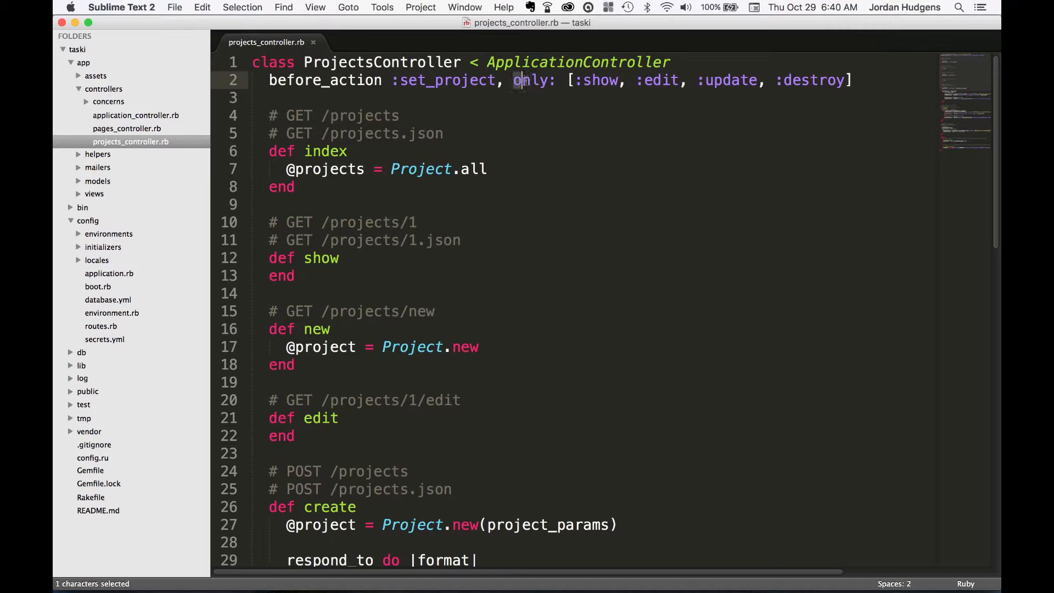
{"action": "double_click", "coordinate": [530, 80]}
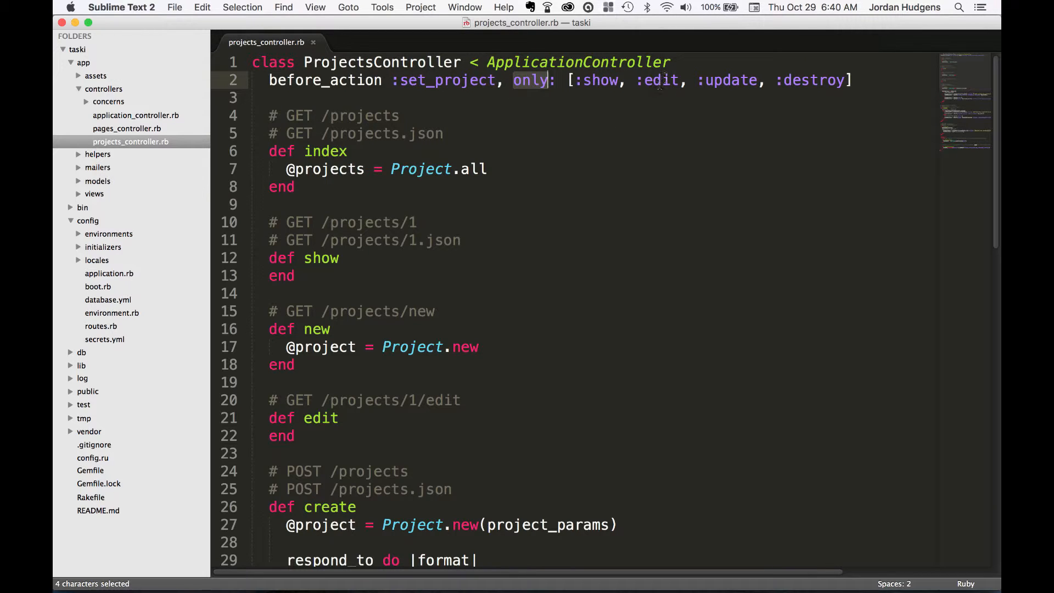
{"action": "left_click", "coordinate": [584, 62]}
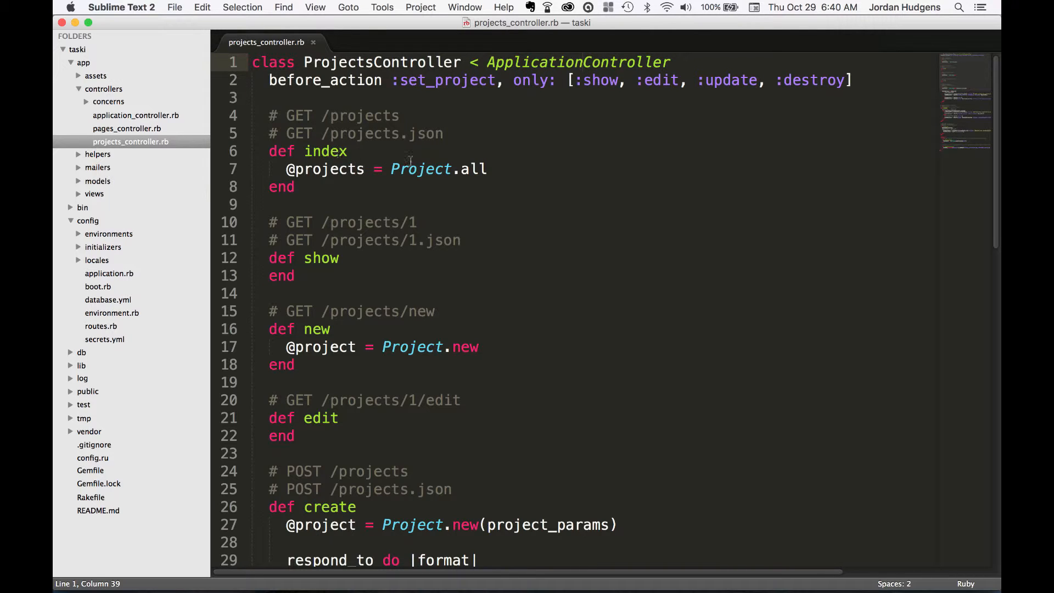
{"action": "double_click", "coordinate": [446, 81]}
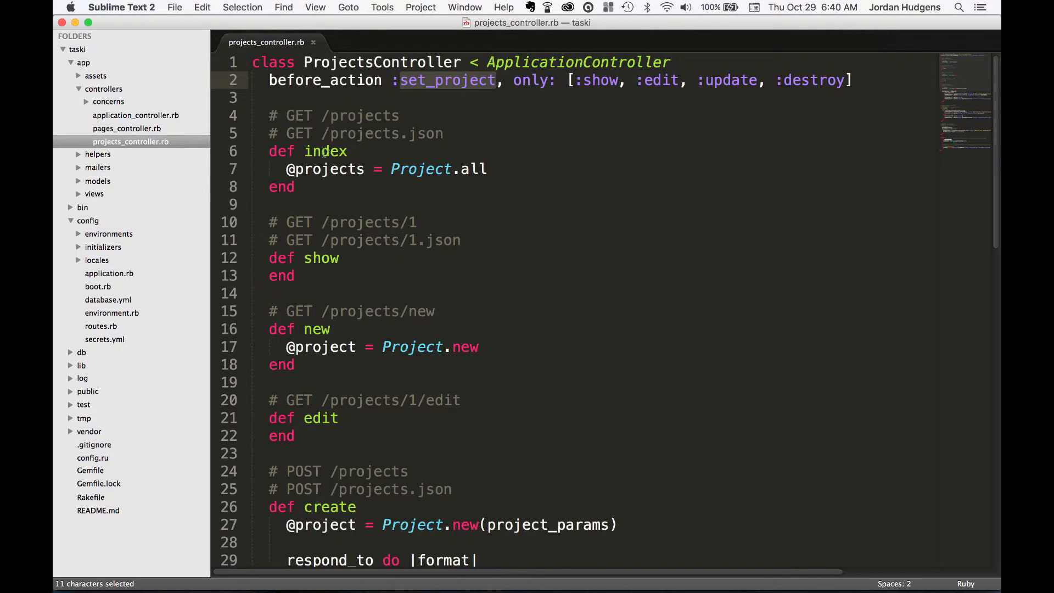
{"action": "double_click", "coordinate": [325, 151]}
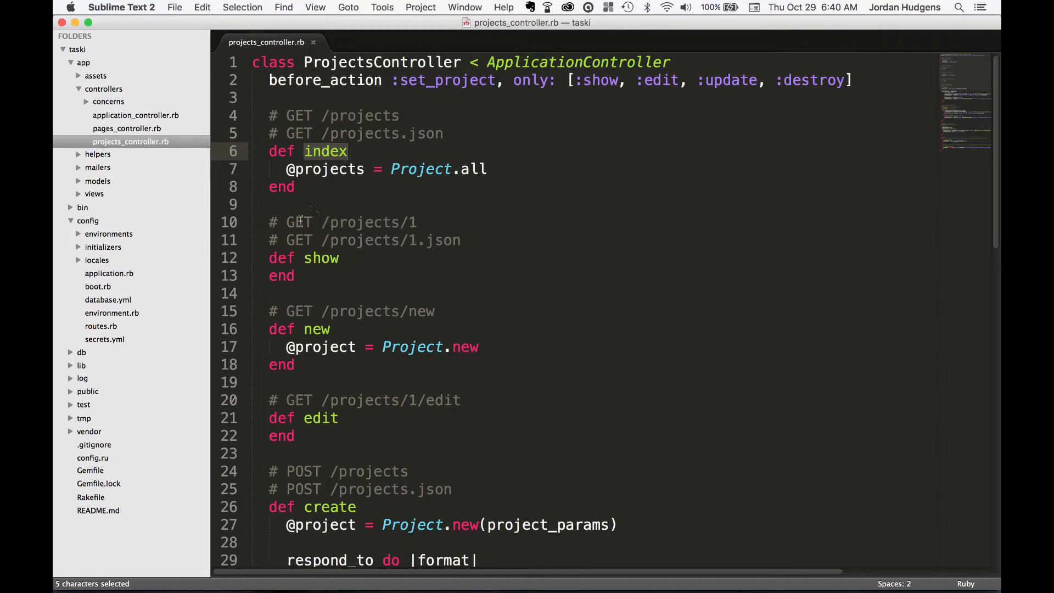
{"action": "left_click", "coordinate": [339, 258]}
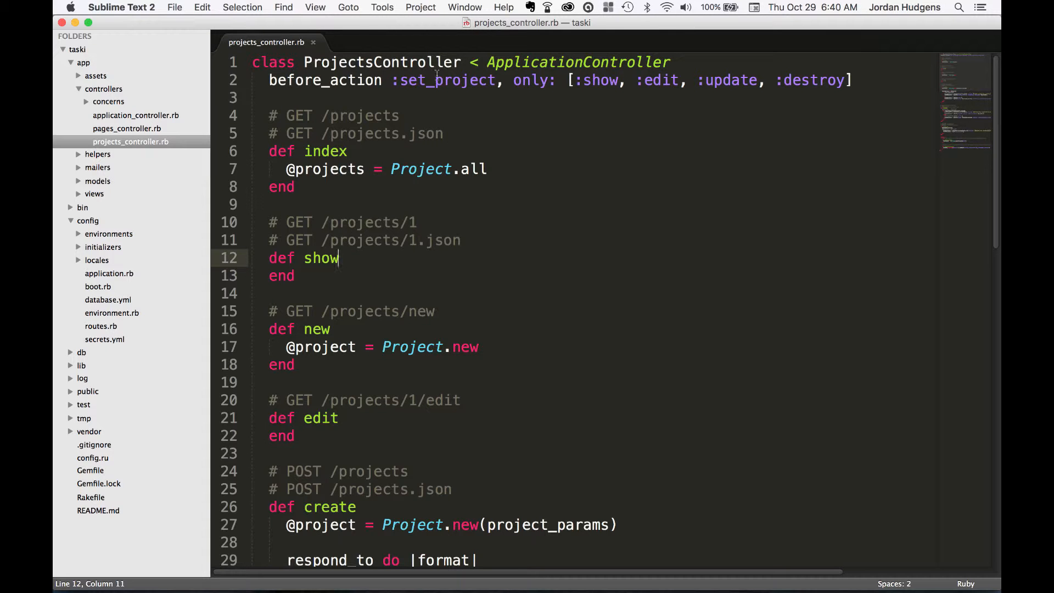
{"action": "scroll", "scroll_direction": "down", "scroll_amount": 3}
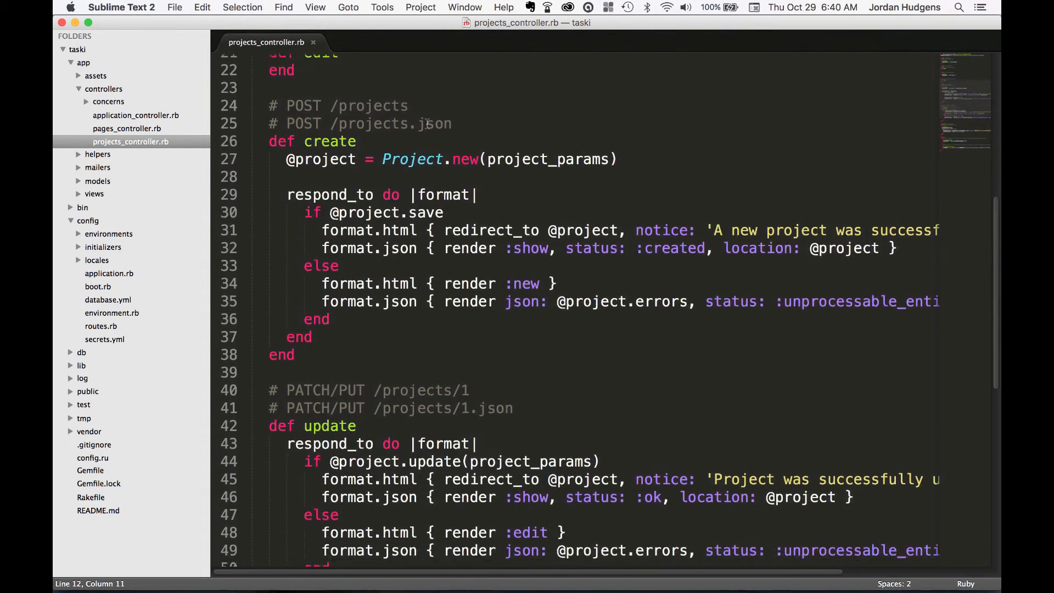
{"action": "scroll", "scroll_direction": "down", "scroll_amount": 3}
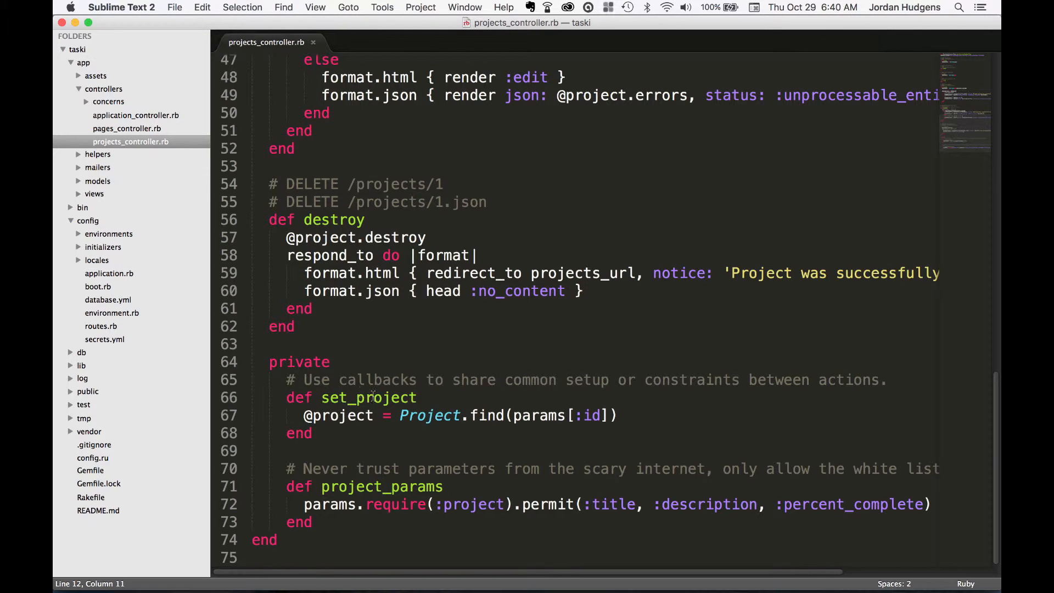
{"action": "left_click", "coordinate": [327, 415]}
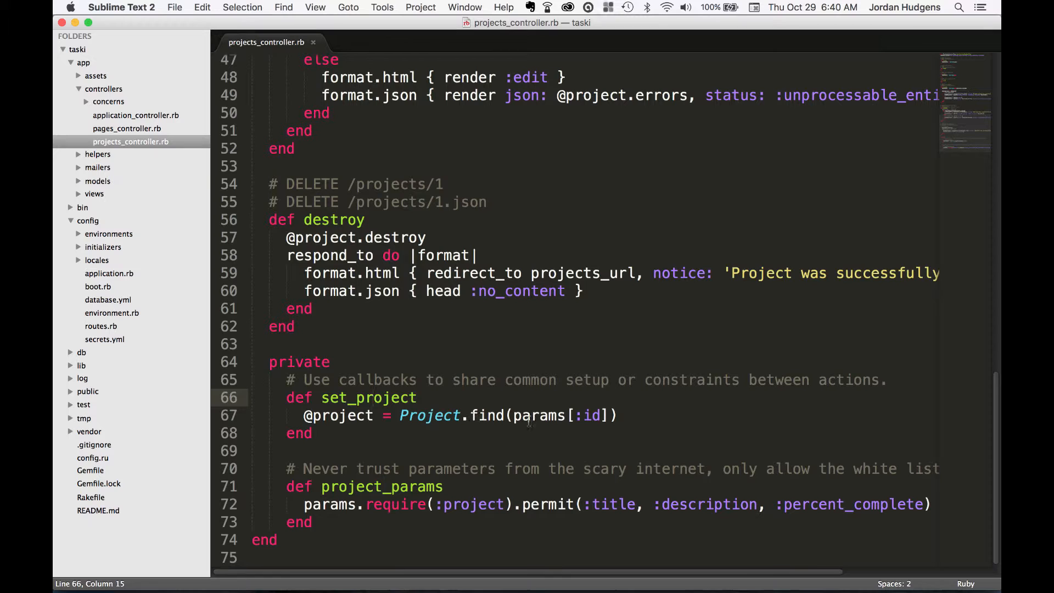
{"action": "double_click", "coordinate": [592, 415]}
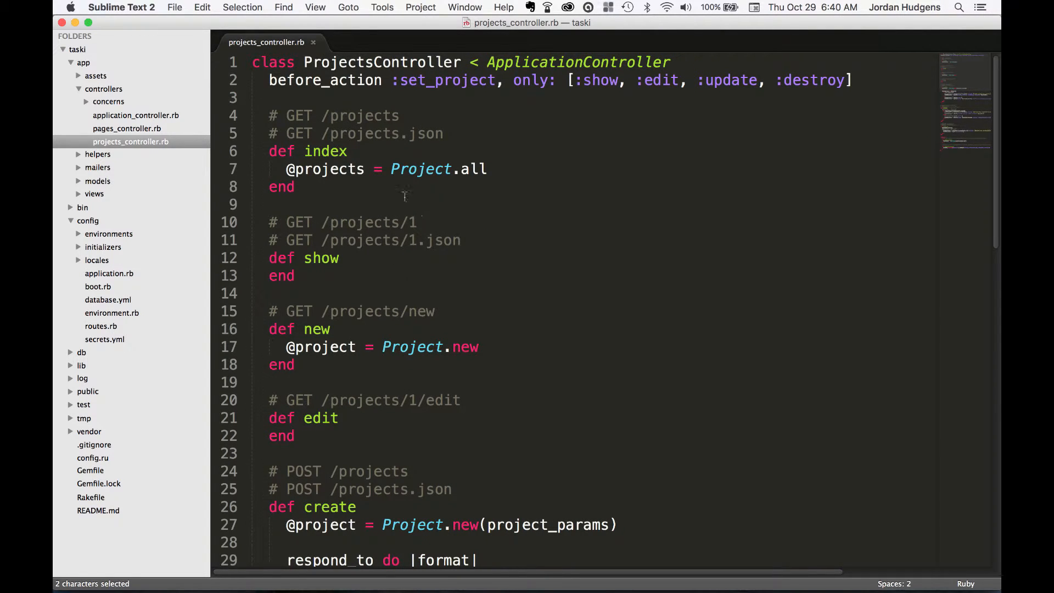
{"action": "left_click", "coordinate": [319, 258]}
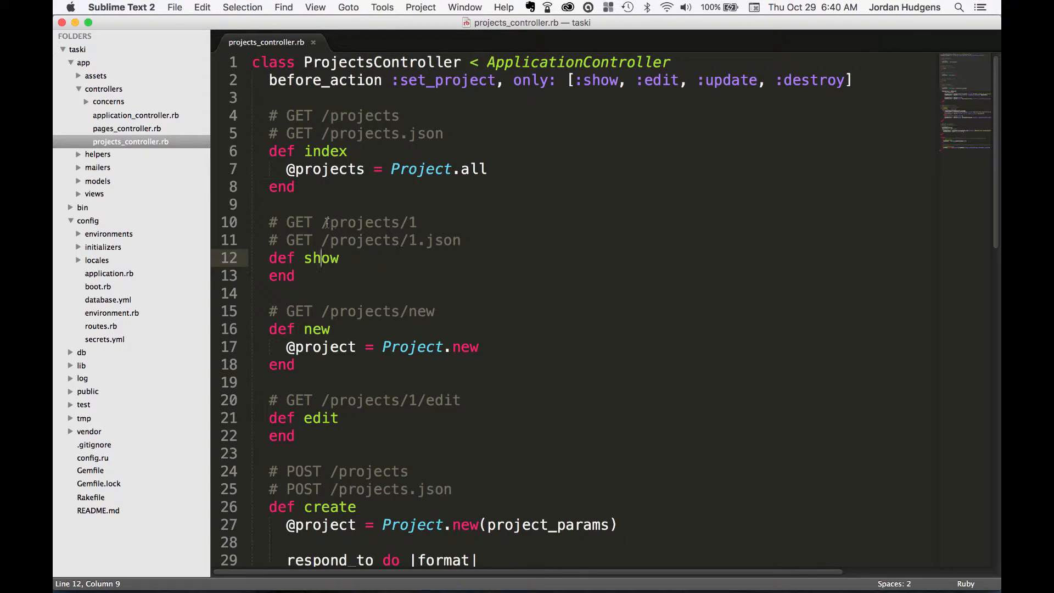
{"action": "mouse_move", "coordinate": [479, 277]}
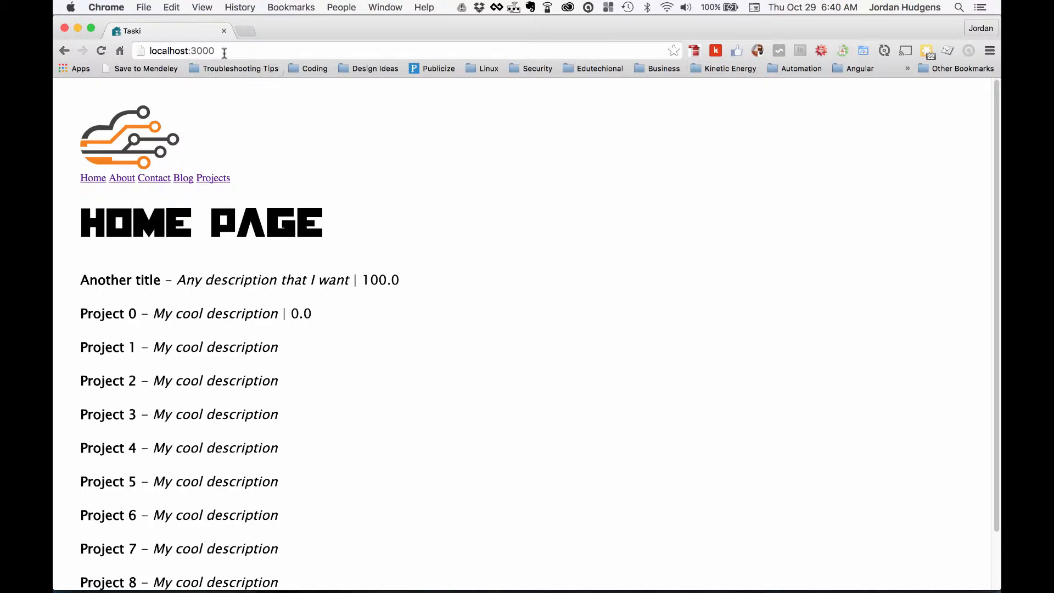
- Show Project 3's detail page from the listing, then return to the controller code
{"action": "left_click", "coordinate": [213, 178]}
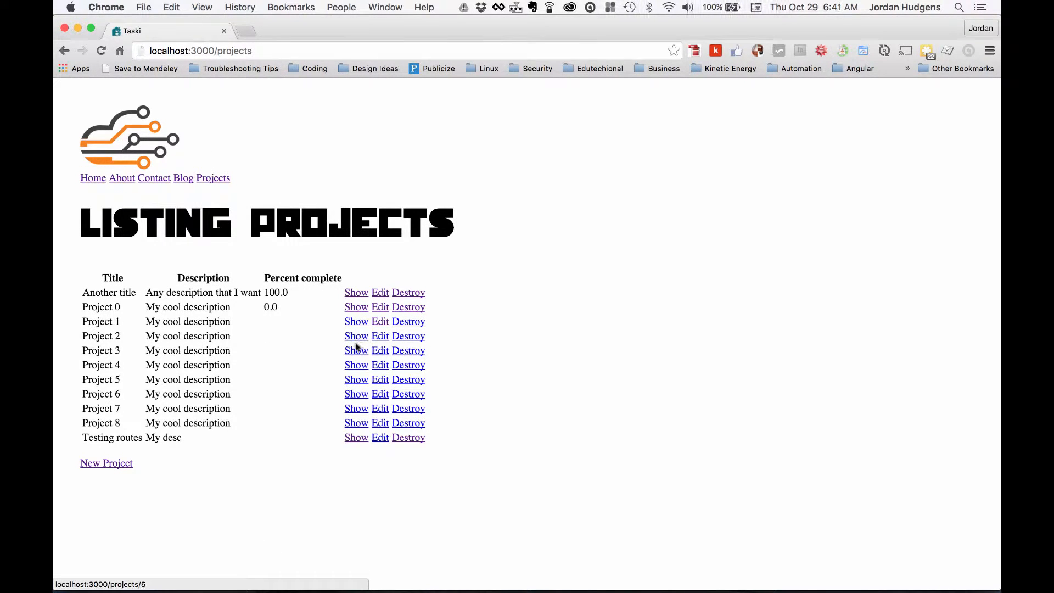
{"action": "left_click", "coordinate": [356, 336]}
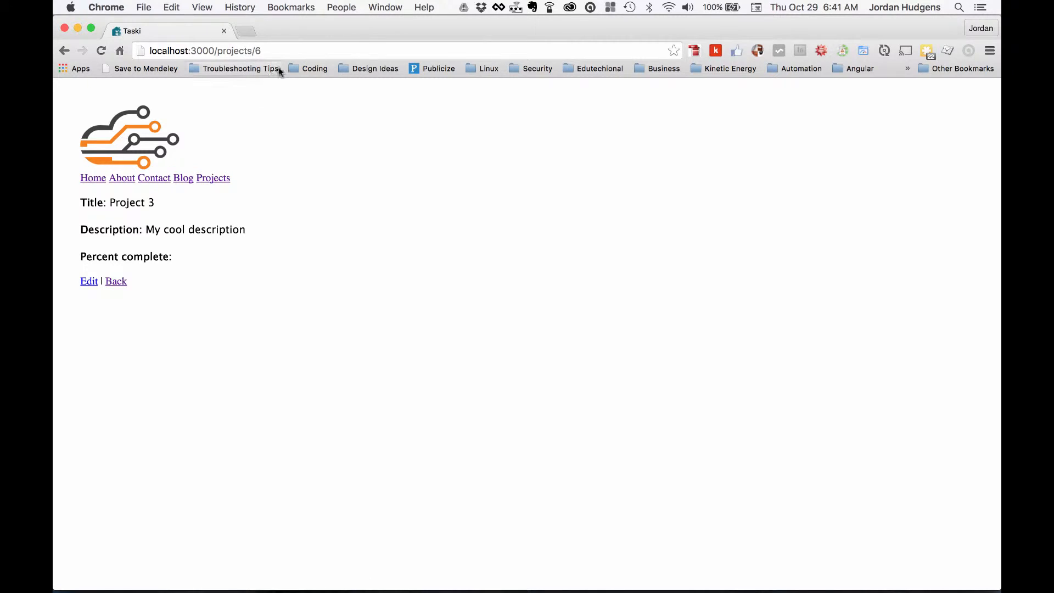
{"action": "left_click", "coordinate": [257, 51]}
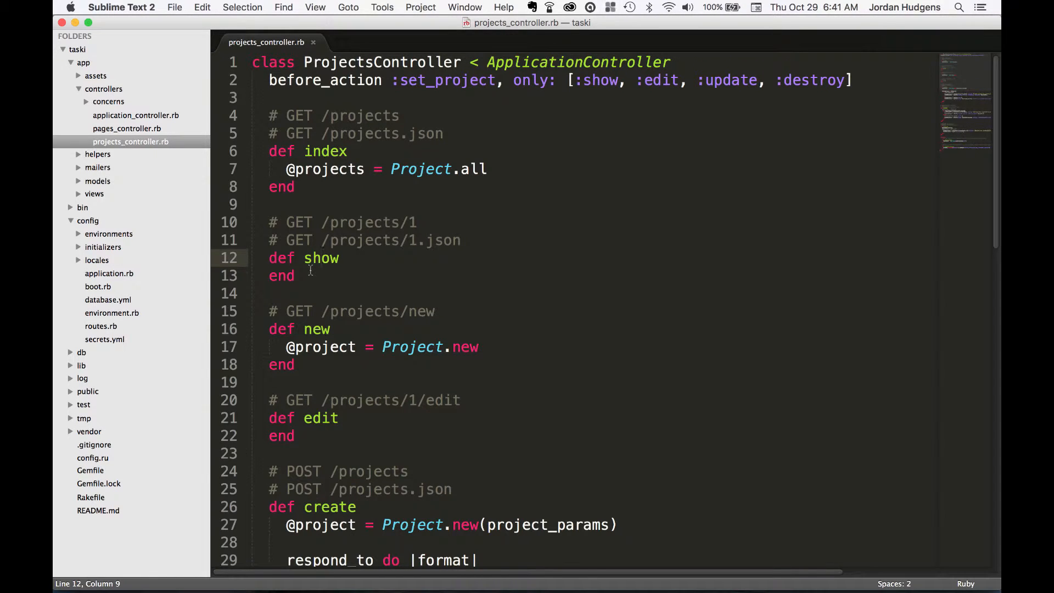
{"action": "left_click_drag", "start_coordinate": [268, 257], "coordinate": [347, 275]}
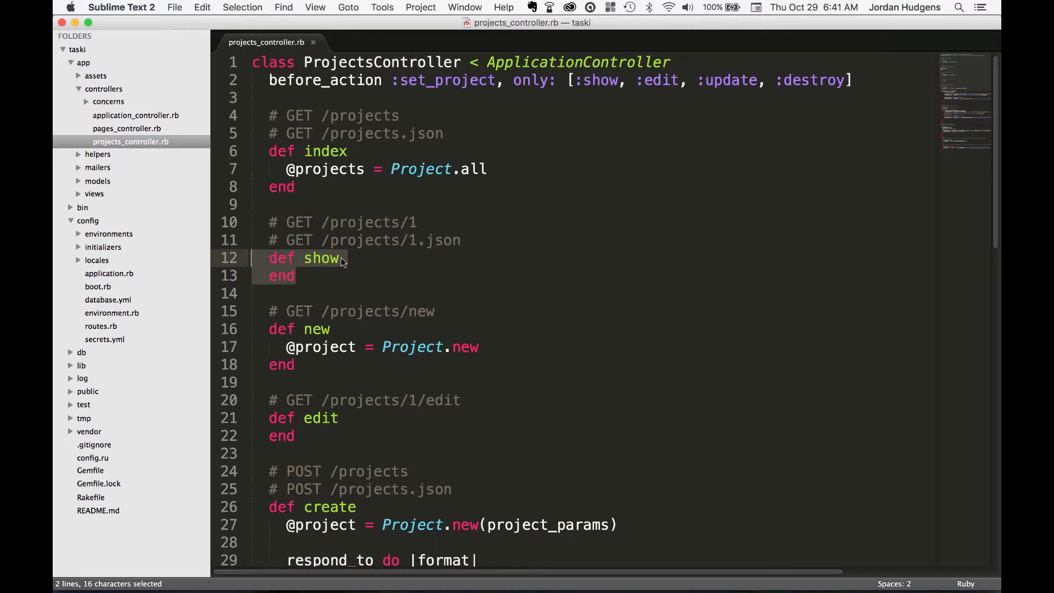
{"action": "left_click", "coordinate": [342, 258]}
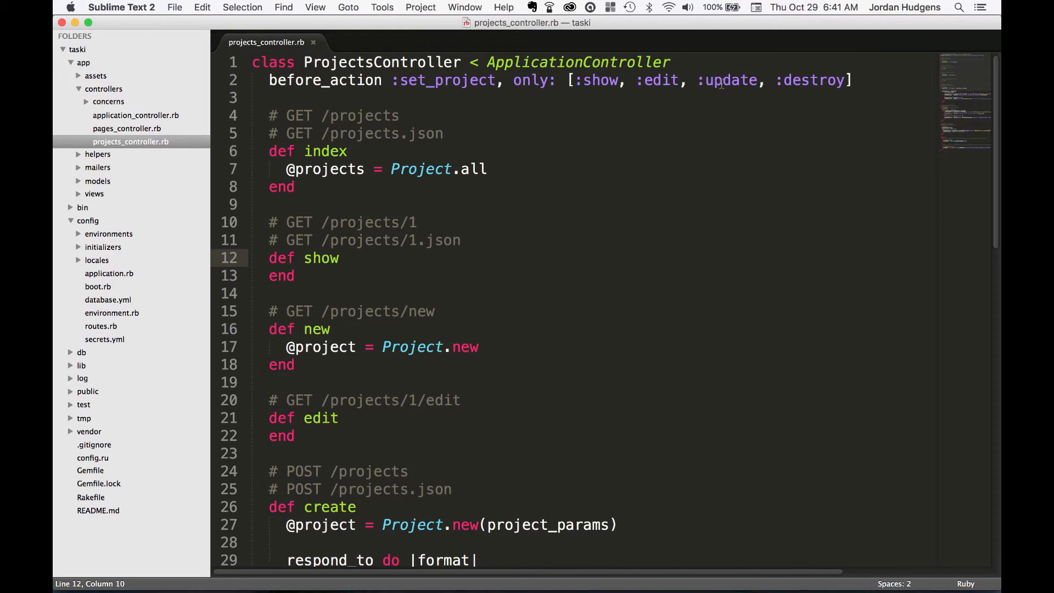
{"action": "scroll", "scroll_direction": "down", "scroll_amount": 3}
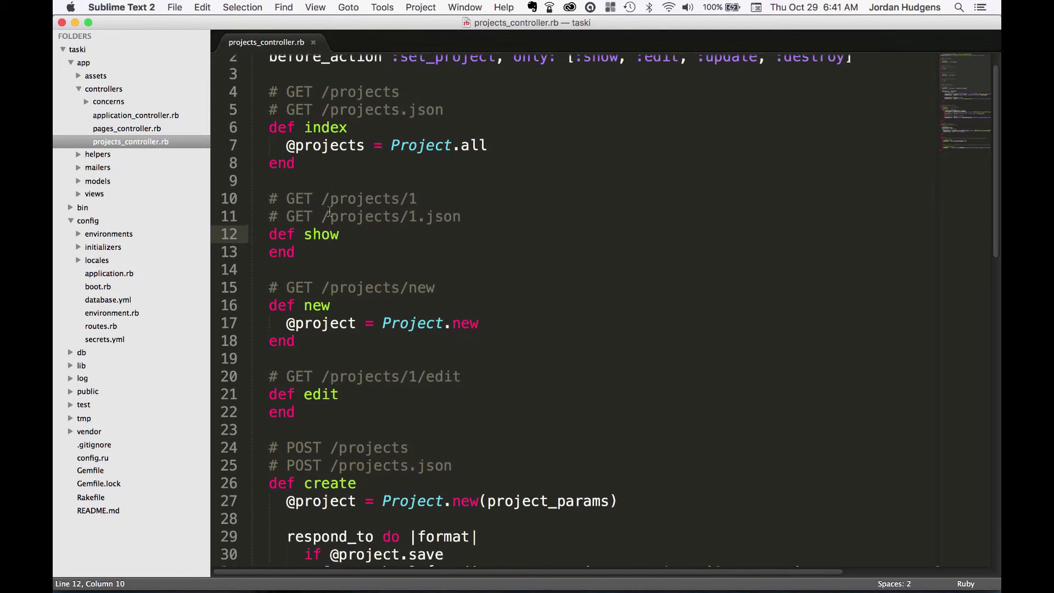
{"action": "scroll", "scroll_direction": "down", "scroll_amount": 3}
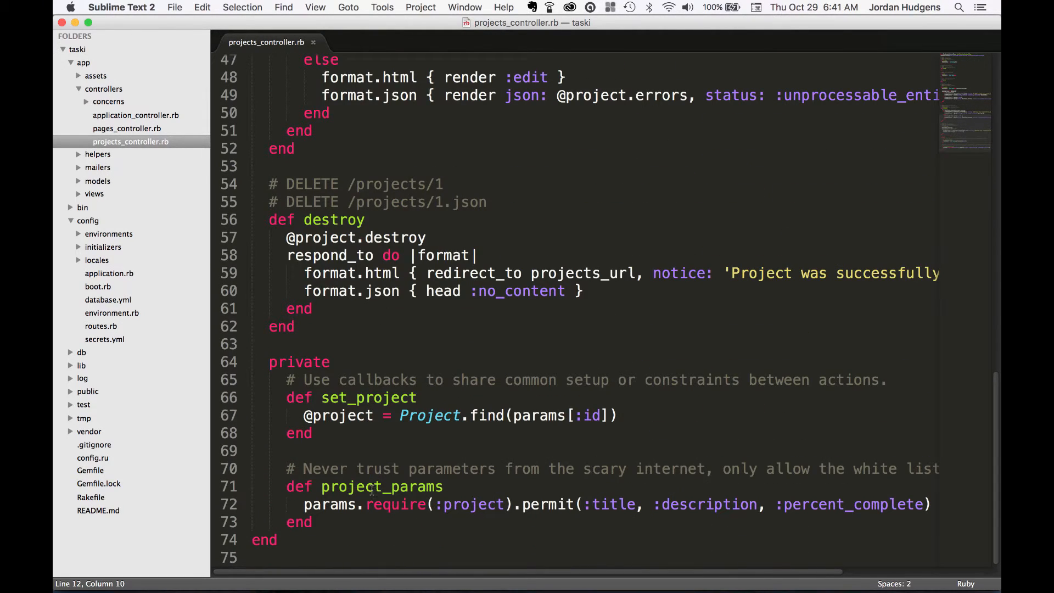
{"action": "double_click", "coordinate": [369, 398]}
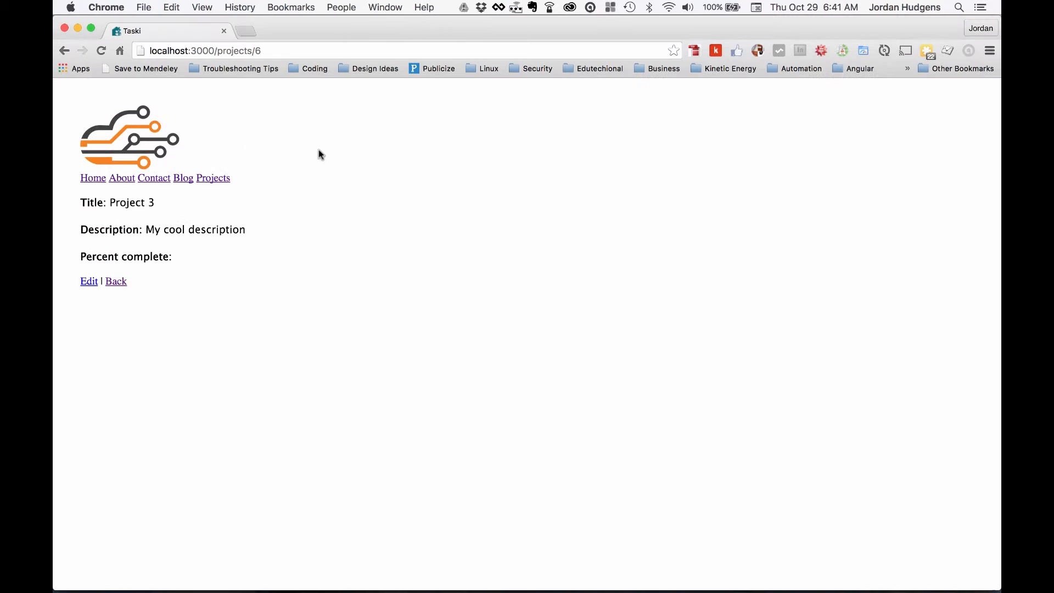
{"action": "mouse_move", "coordinate": [413, 466]}
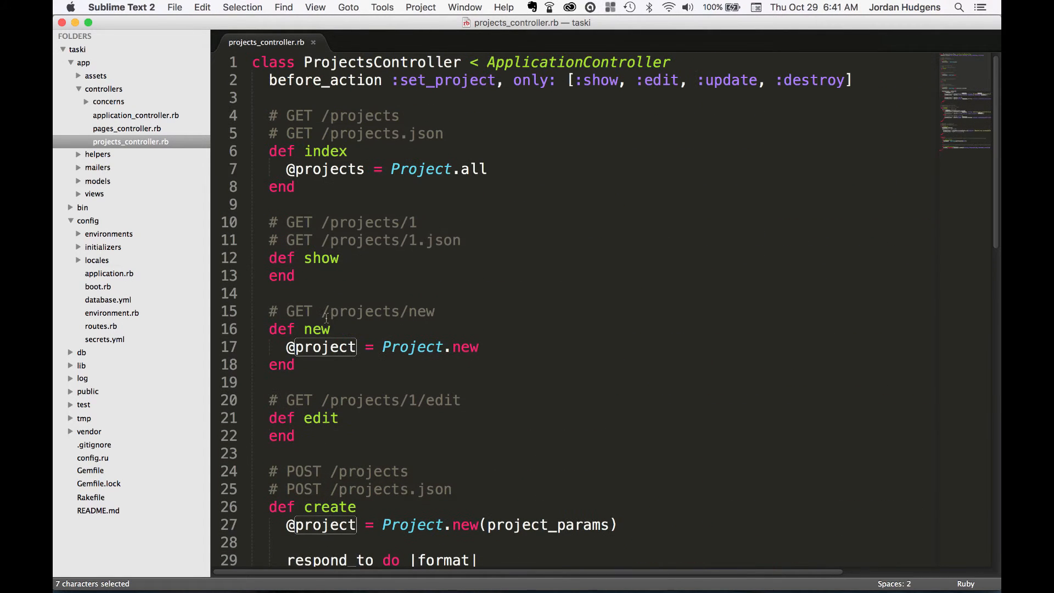
{"action": "left_click", "coordinate": [362, 258]}
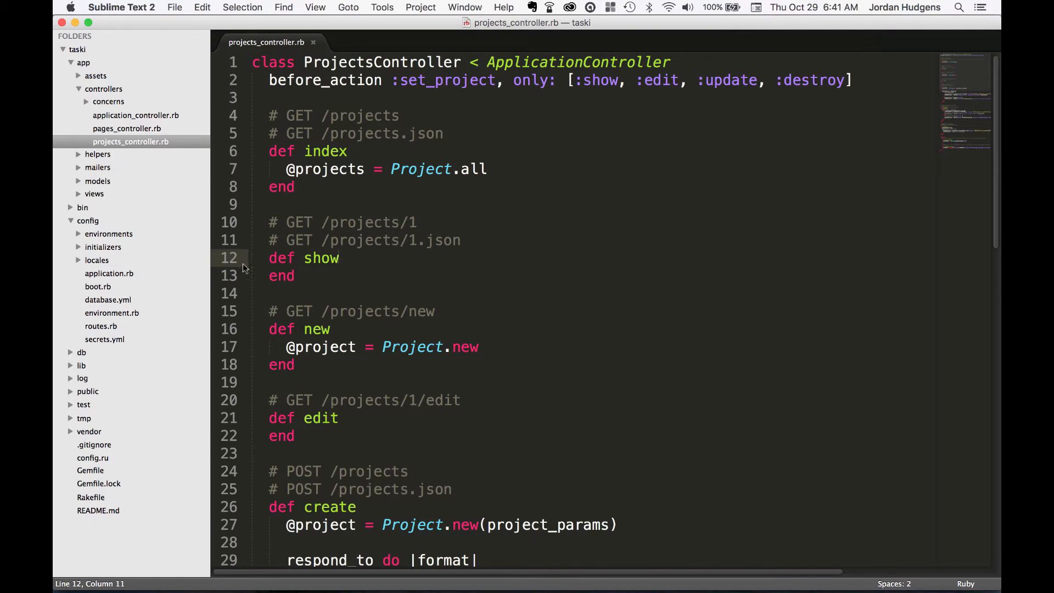
{"action": "type", "text": "proje"}
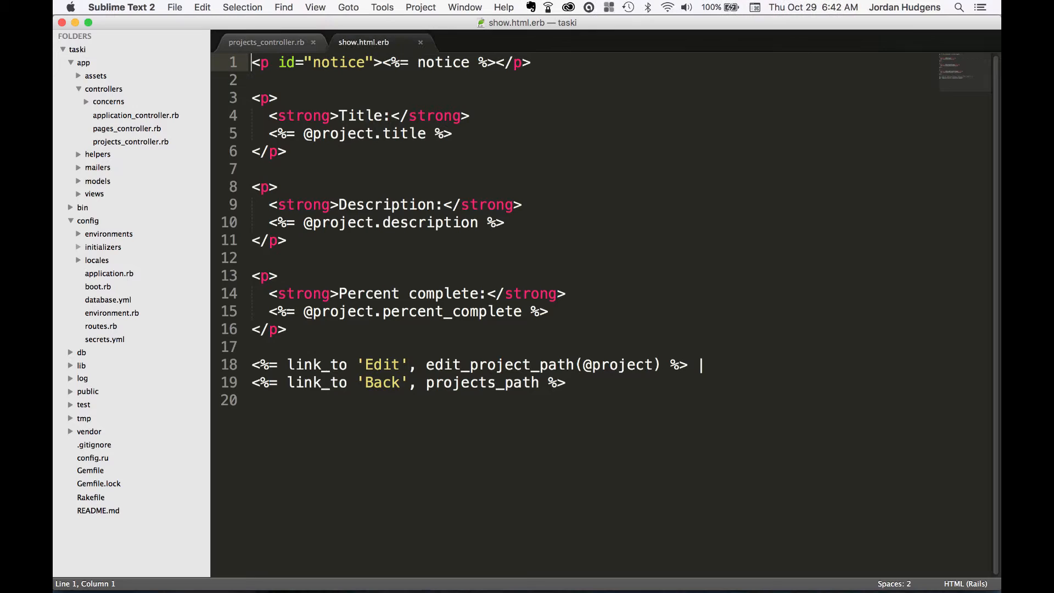
{"action": "left_click", "coordinate": [328, 133]}
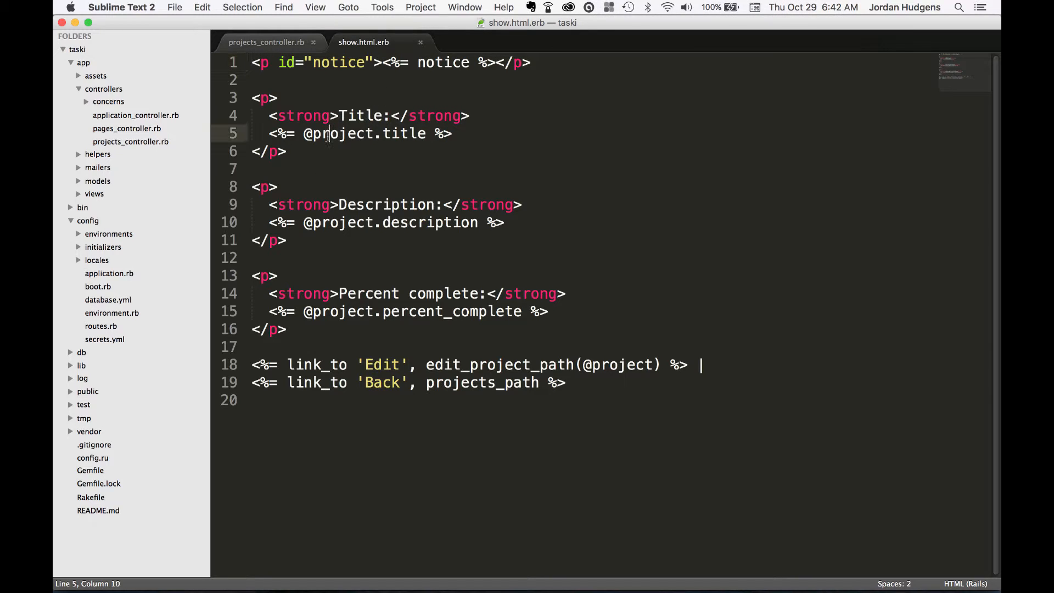
{"action": "left_click", "coordinate": [336, 222]}
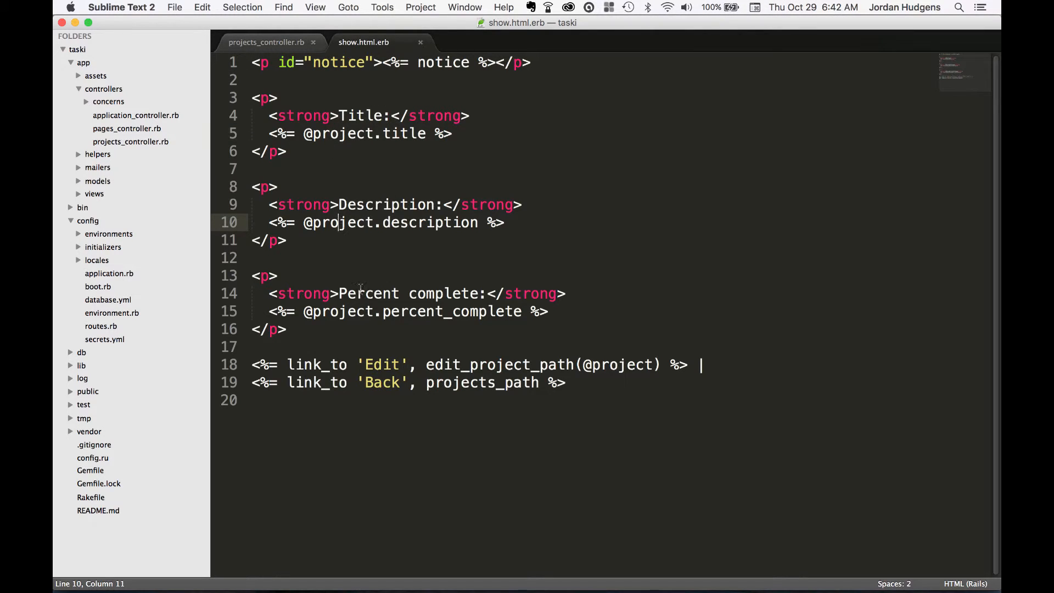
{"action": "left_click", "coordinate": [340, 312]}
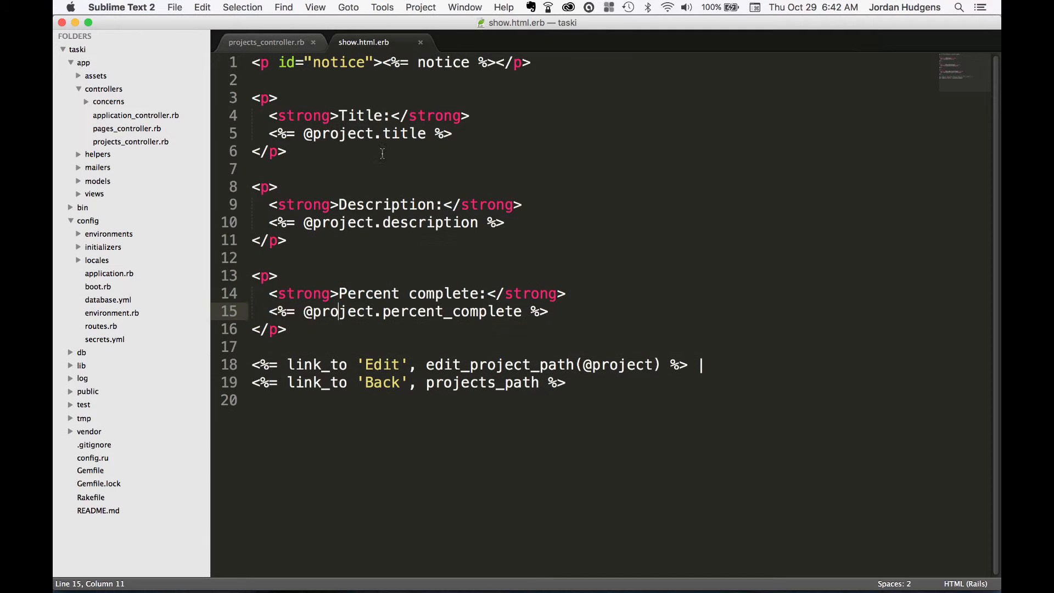
{"action": "mouse_move", "coordinate": [280, 50]}
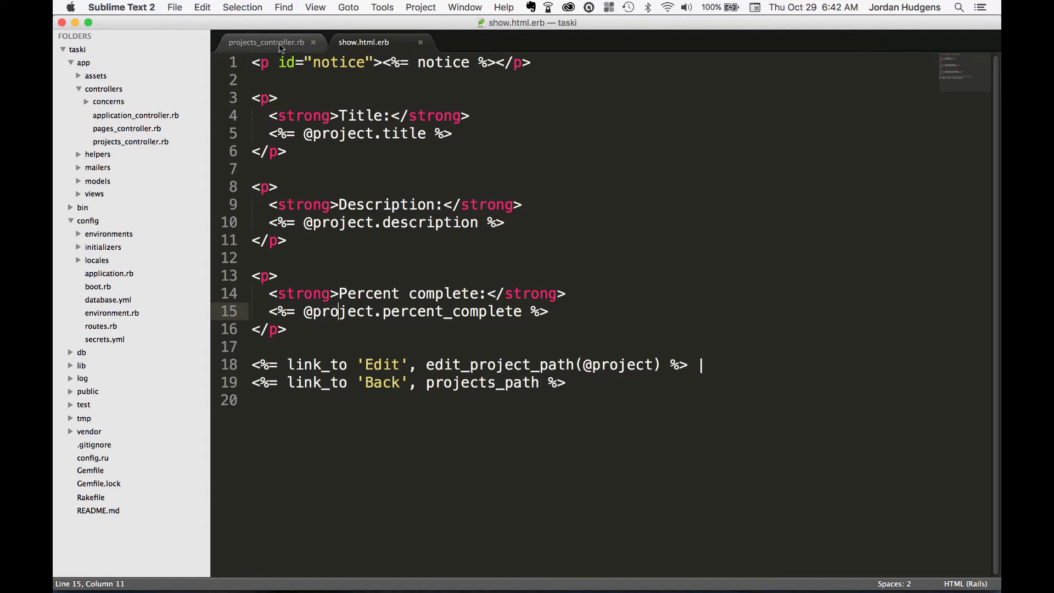
{"action": "left_click", "coordinate": [265, 42]}
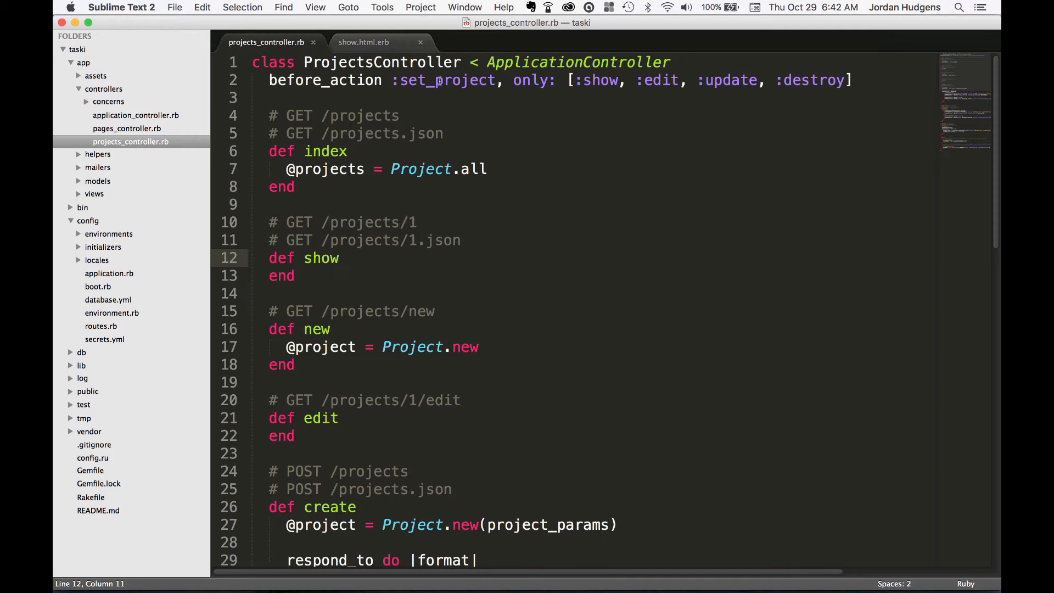
- Review the GET /projects/1.json route comment, then close the show.html.erb tab
{"action": "scroll", "scroll_direction": "down", "scroll_amount": 3}
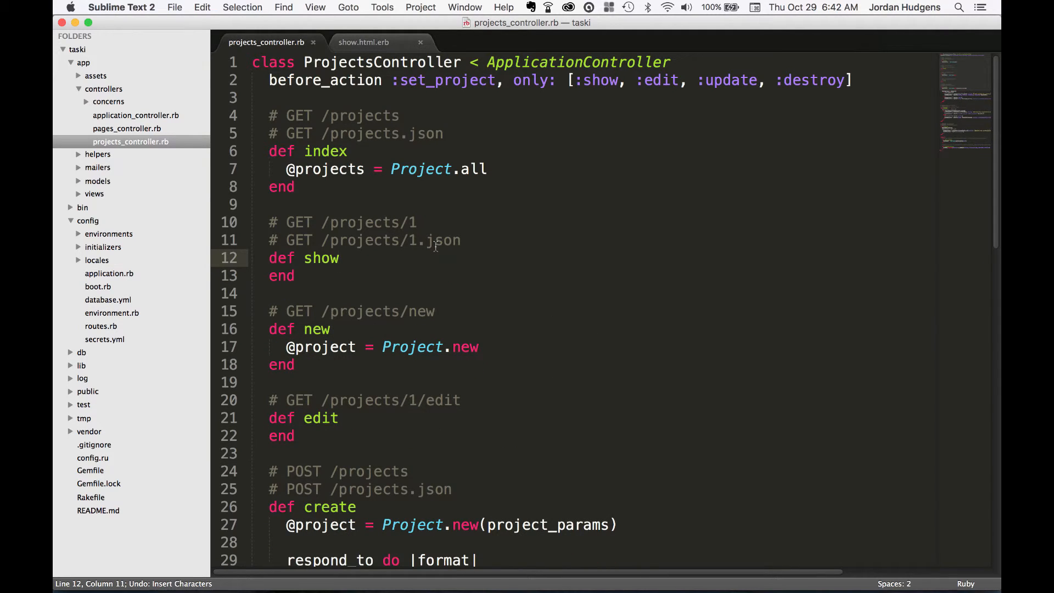
{"action": "left_click", "coordinate": [434, 240]}
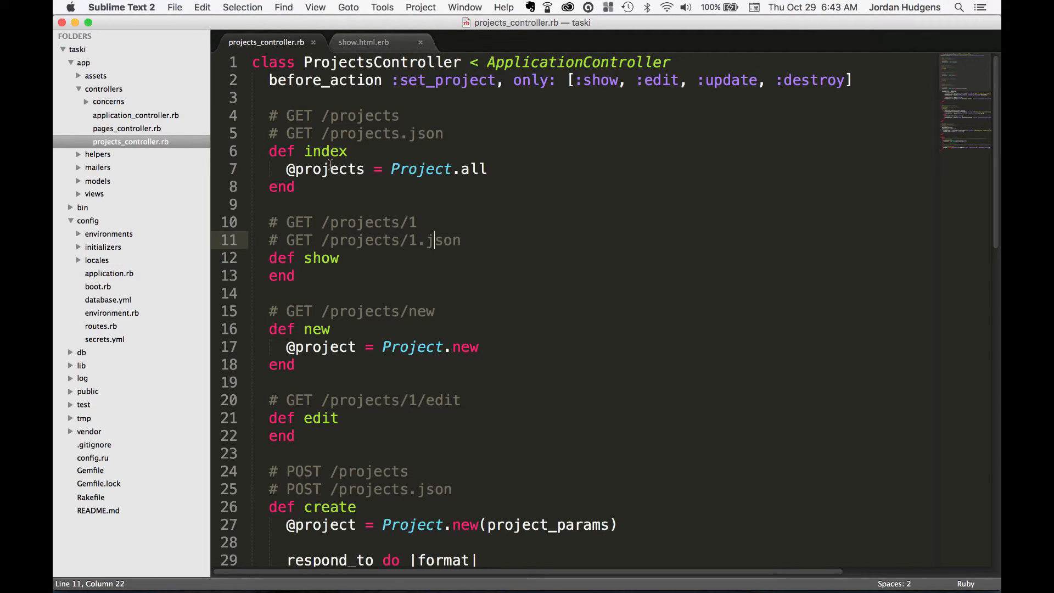
{"action": "left_click", "coordinate": [362, 42]}
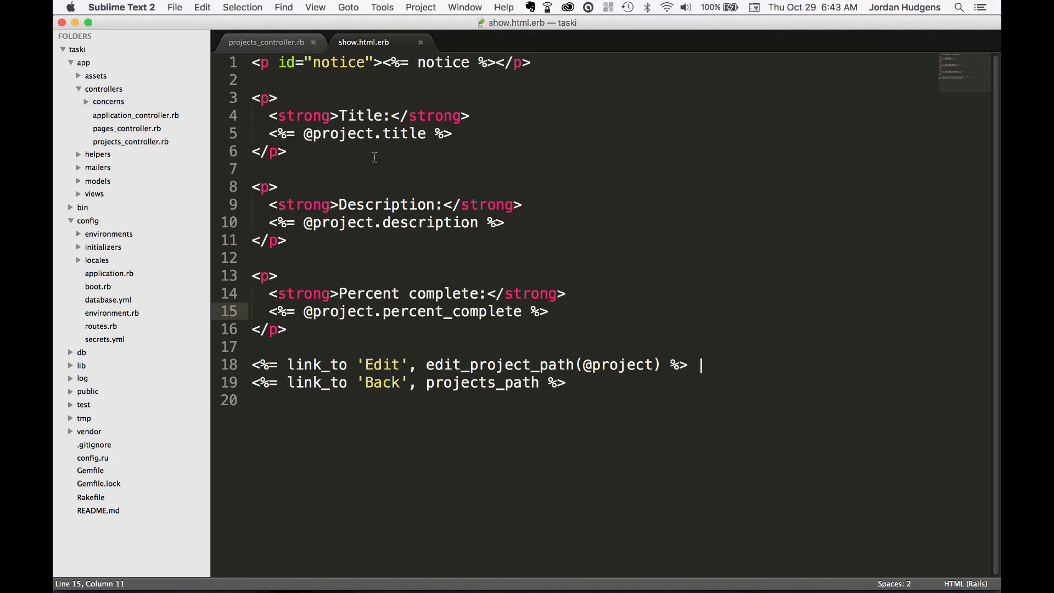
{"action": "left_click", "coordinate": [268, 42]}
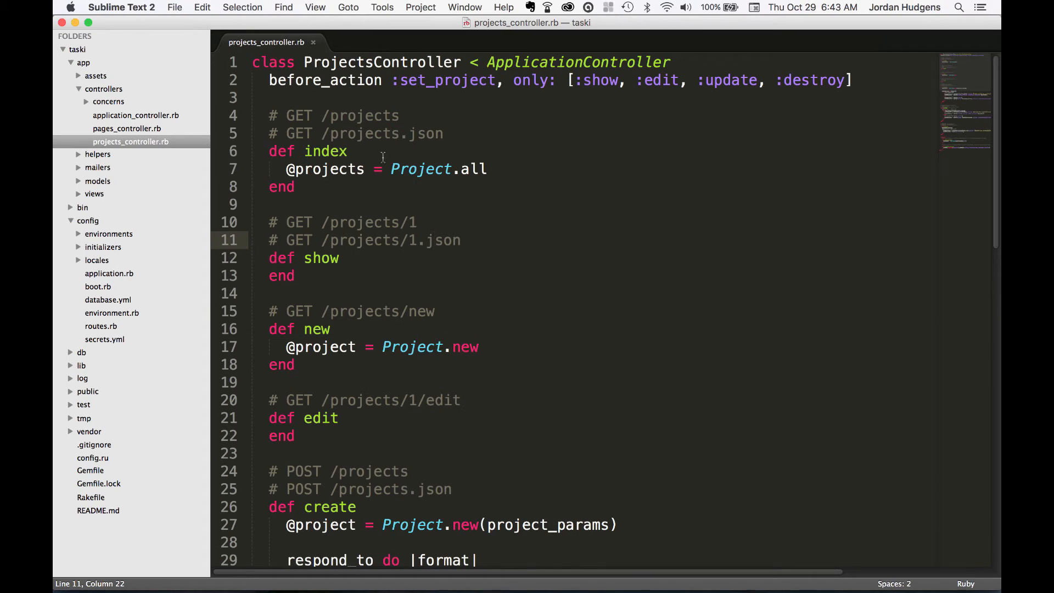
{"action": "mouse_move", "coordinate": [87, 284]}
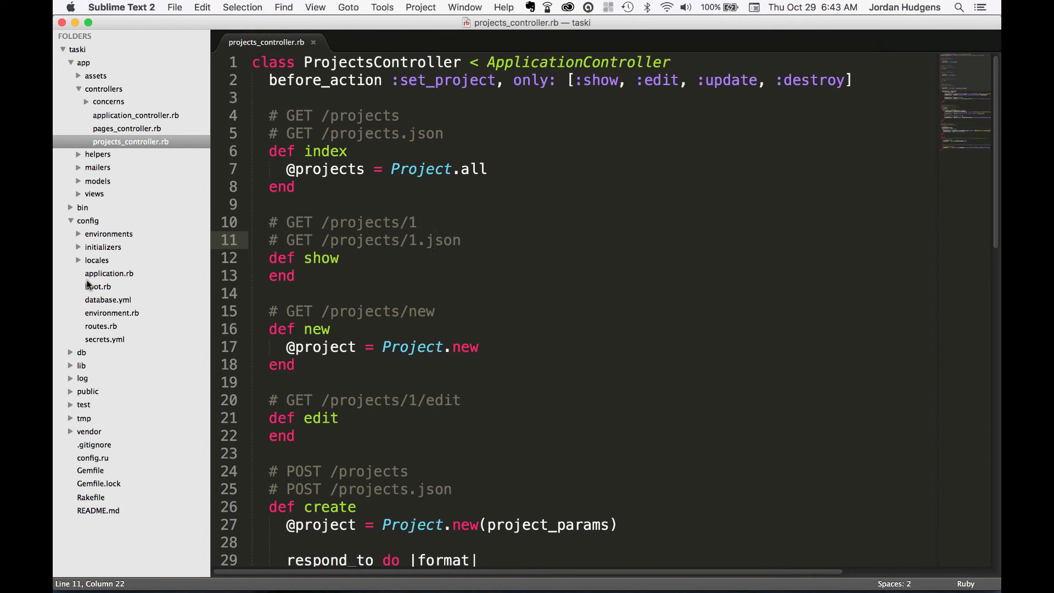
{"action": "left_click", "coordinate": [94, 193]}
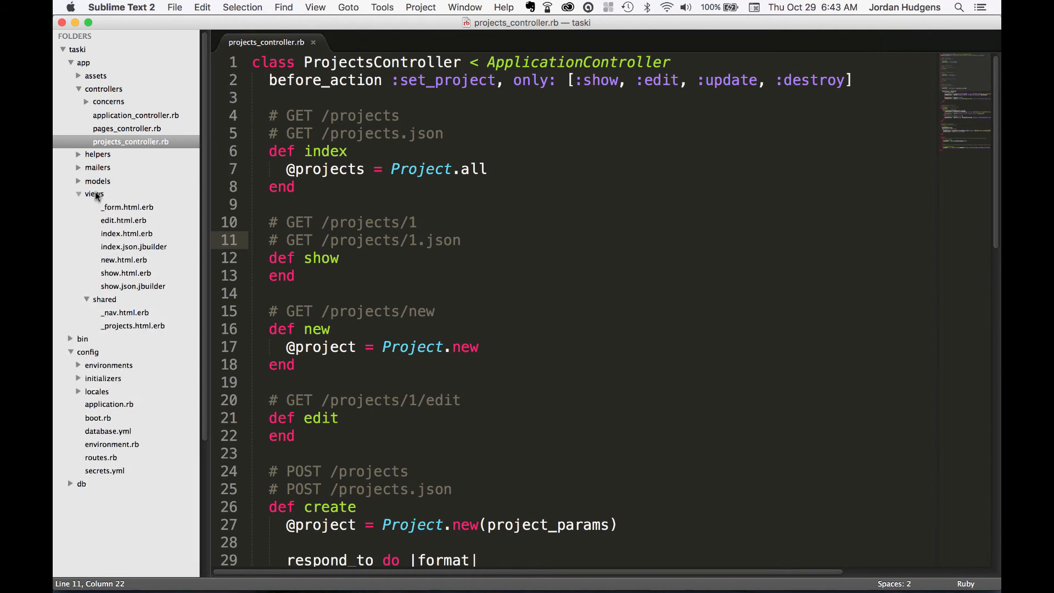
{"action": "left_click", "coordinate": [94, 193]}
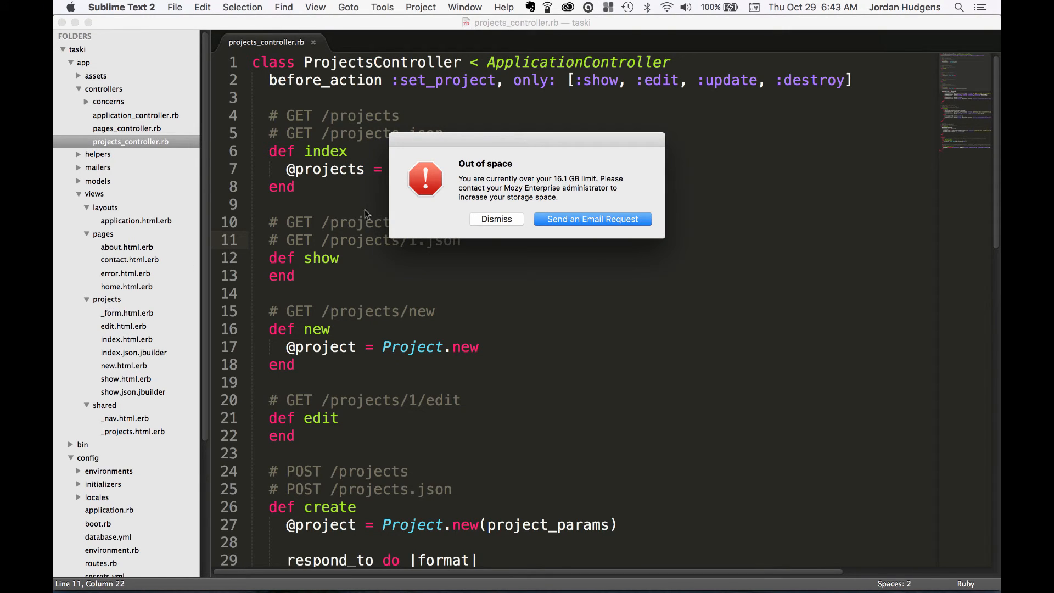
{"action": "left_click", "coordinate": [496, 218]}
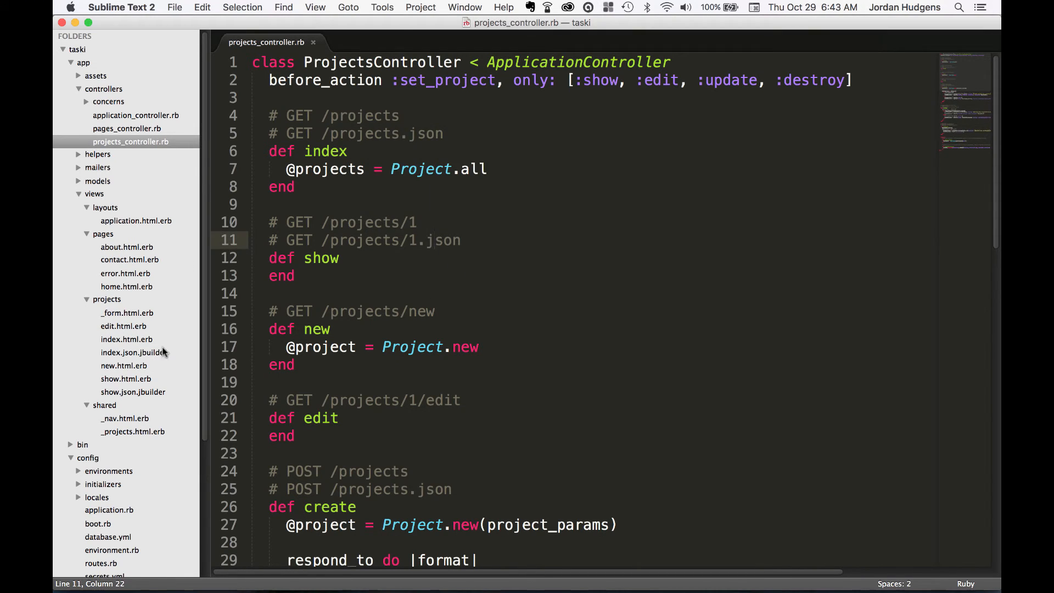
{"action": "mouse_move", "coordinate": [127, 340]}
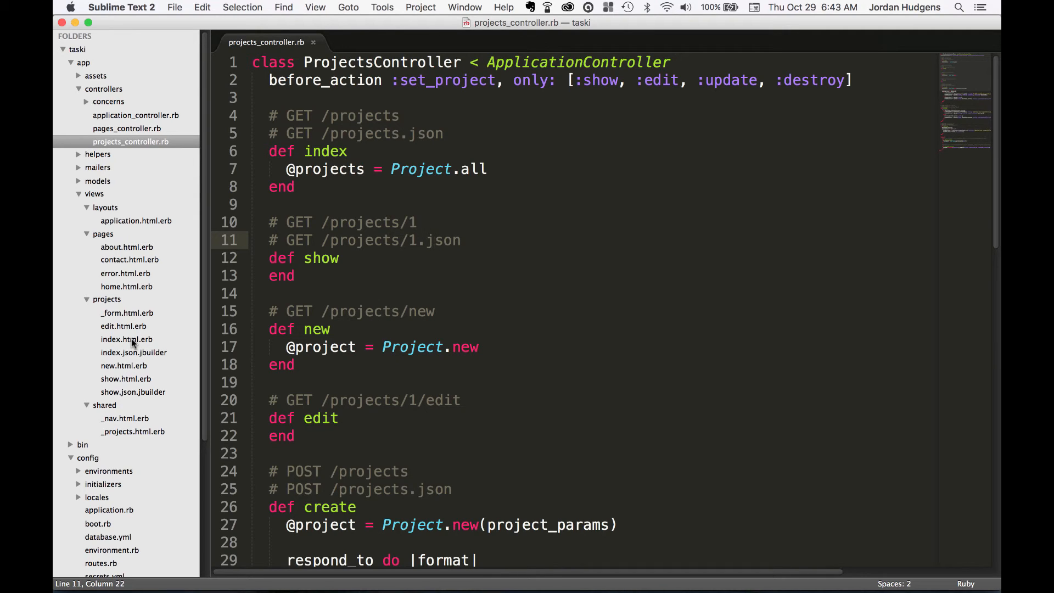
{"action": "mouse_move", "coordinate": [304, 263]}
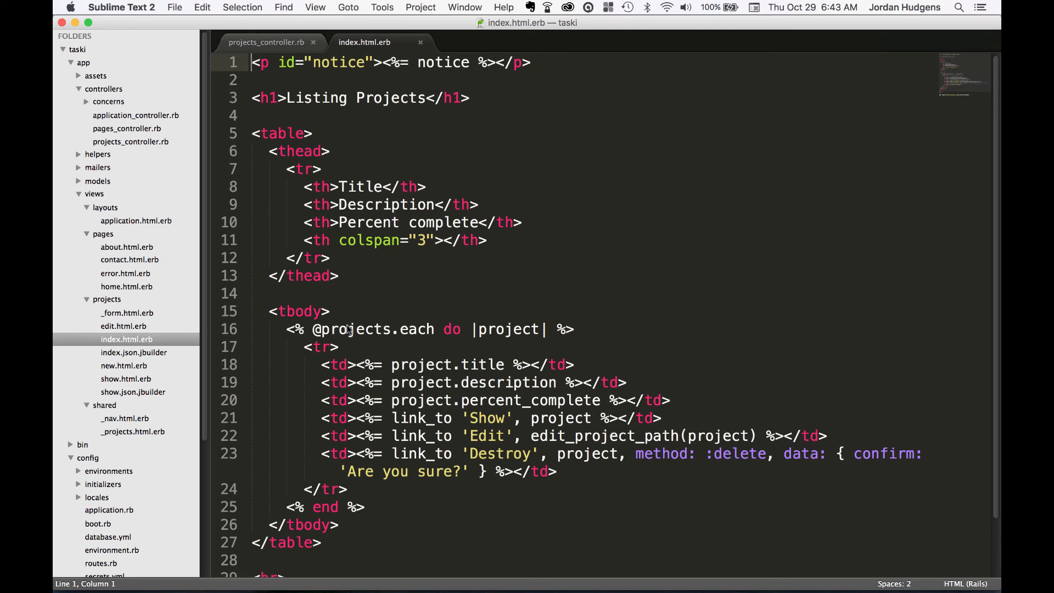
{"action": "double_click", "coordinate": [352, 329]}
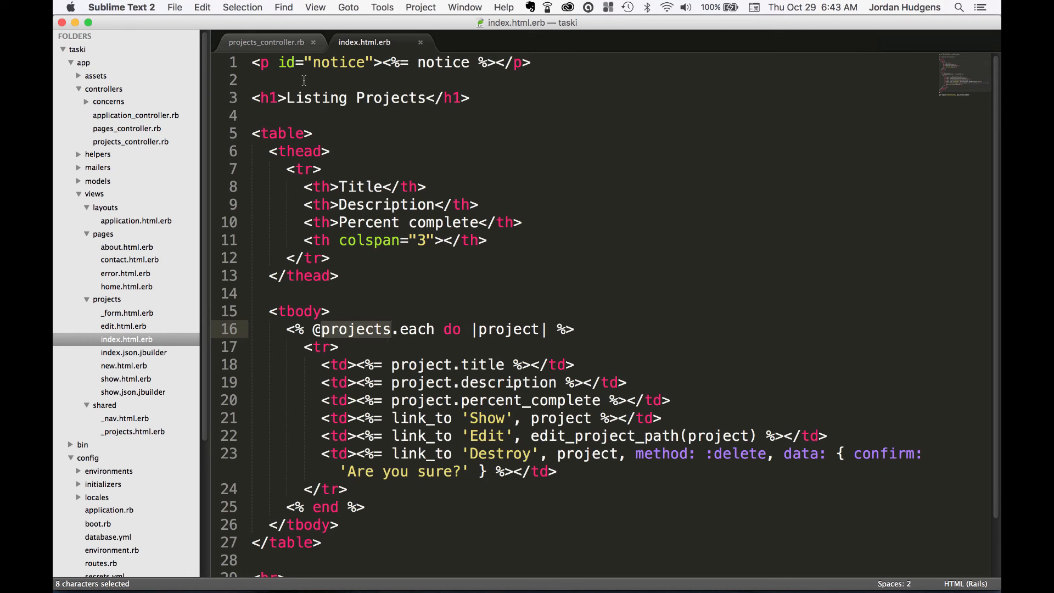
{"action": "left_click", "coordinate": [265, 41]}
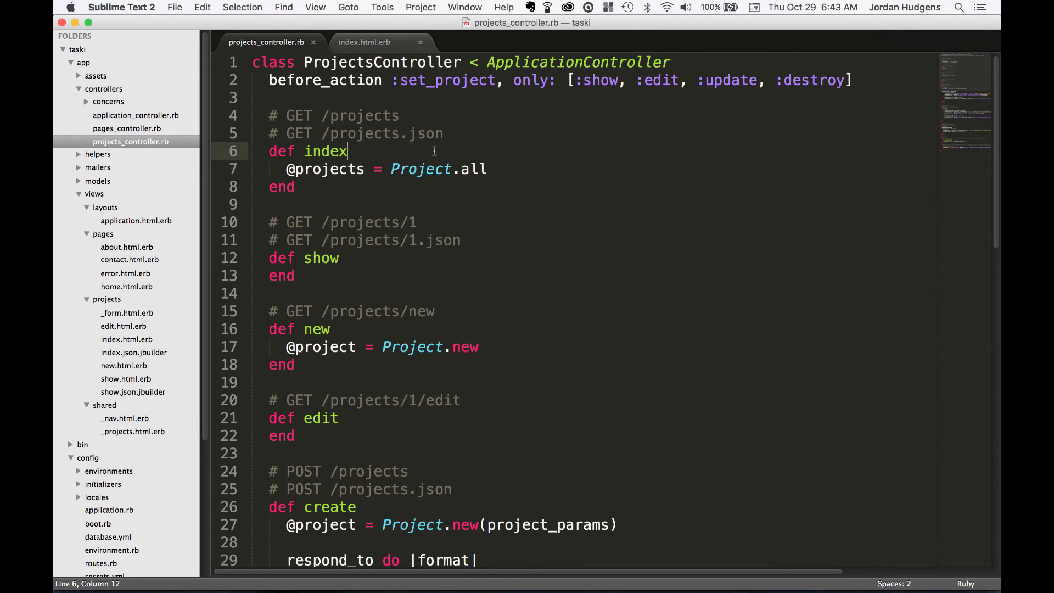
{"action": "mouse_move", "coordinate": [368, 150]}
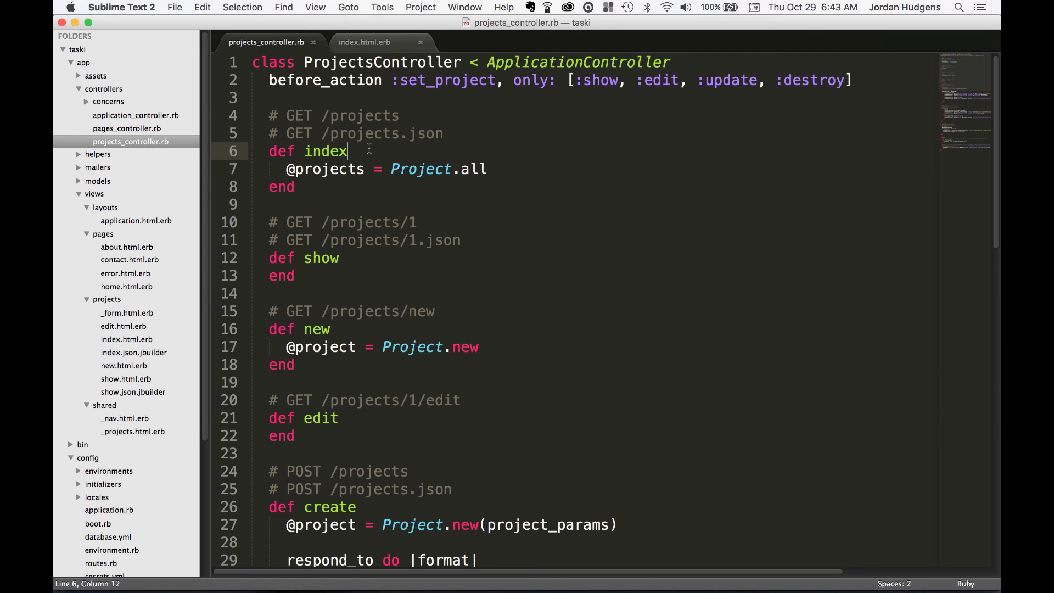